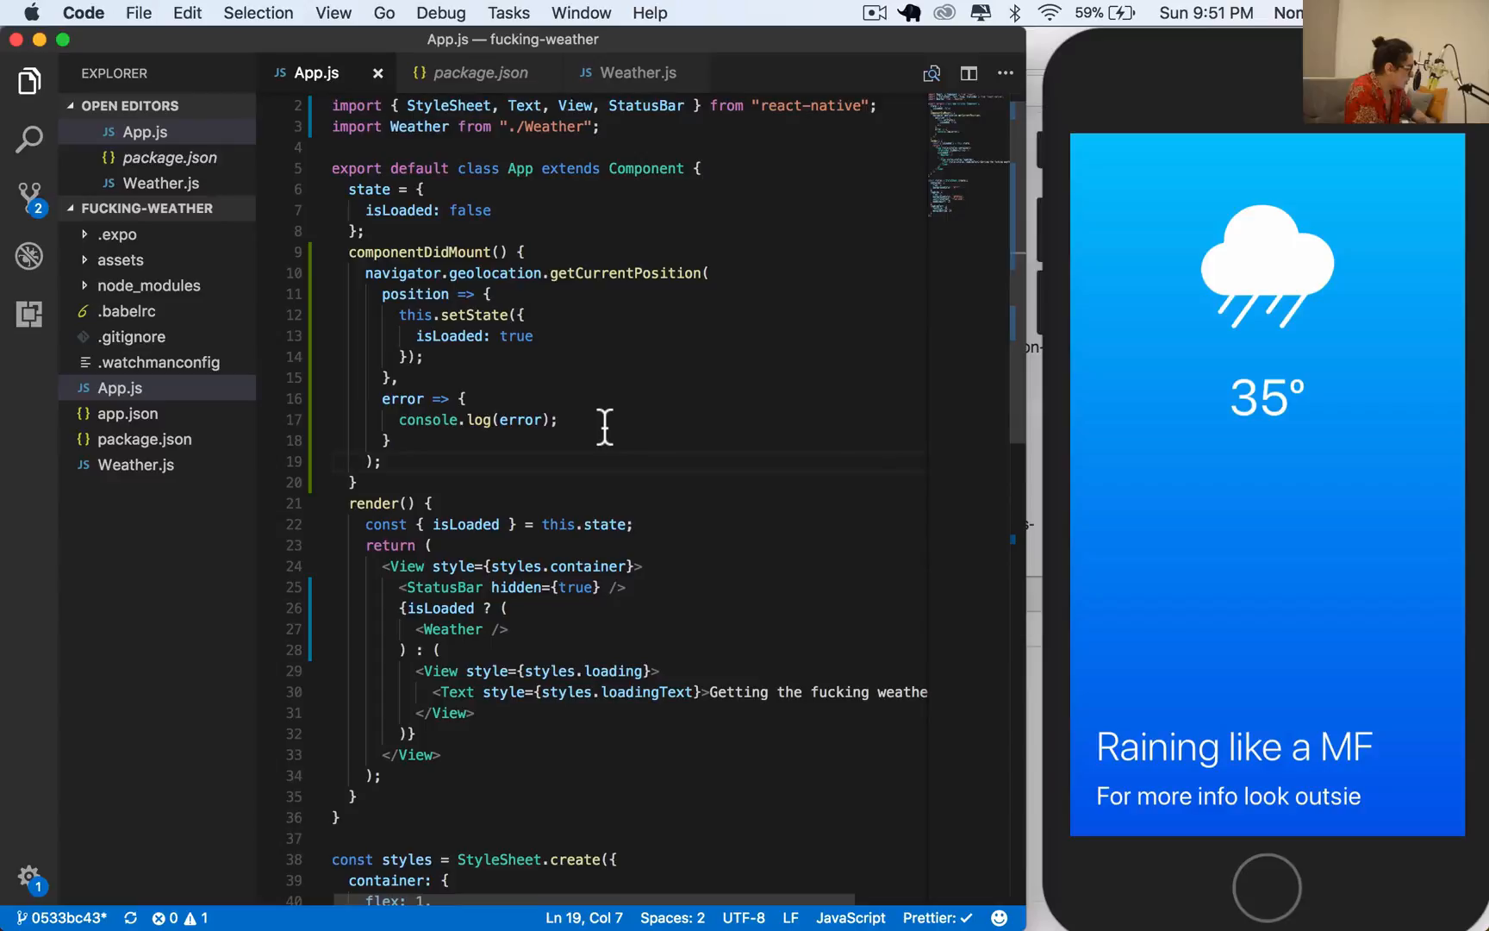
Replace the console.log with this.setState({error:error}) and add error: null to App's state
key("Backspace")
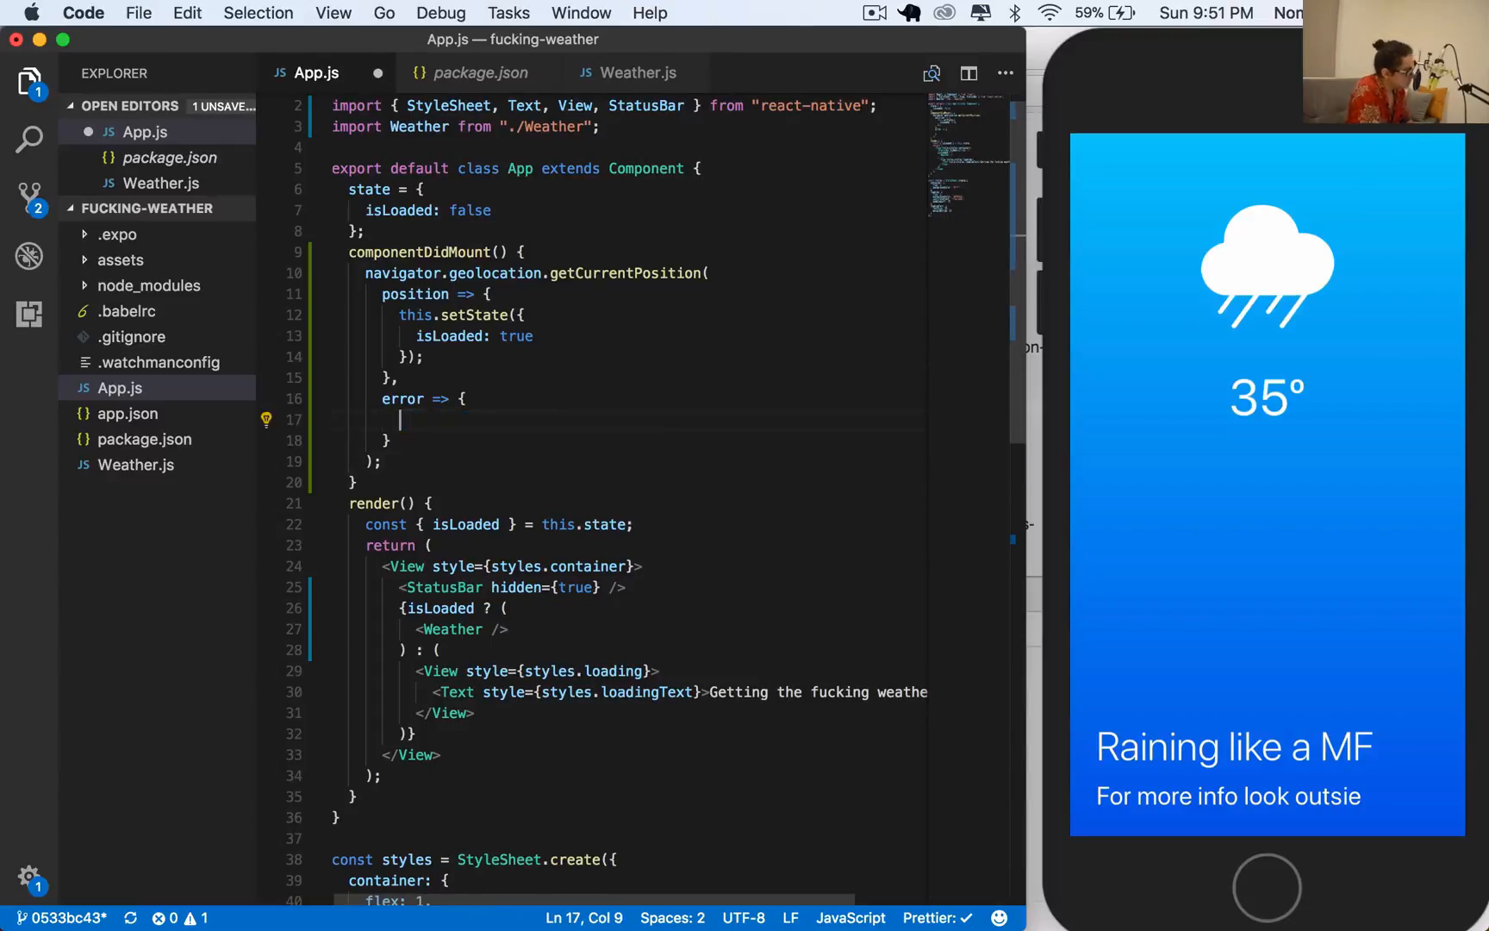
type(",")
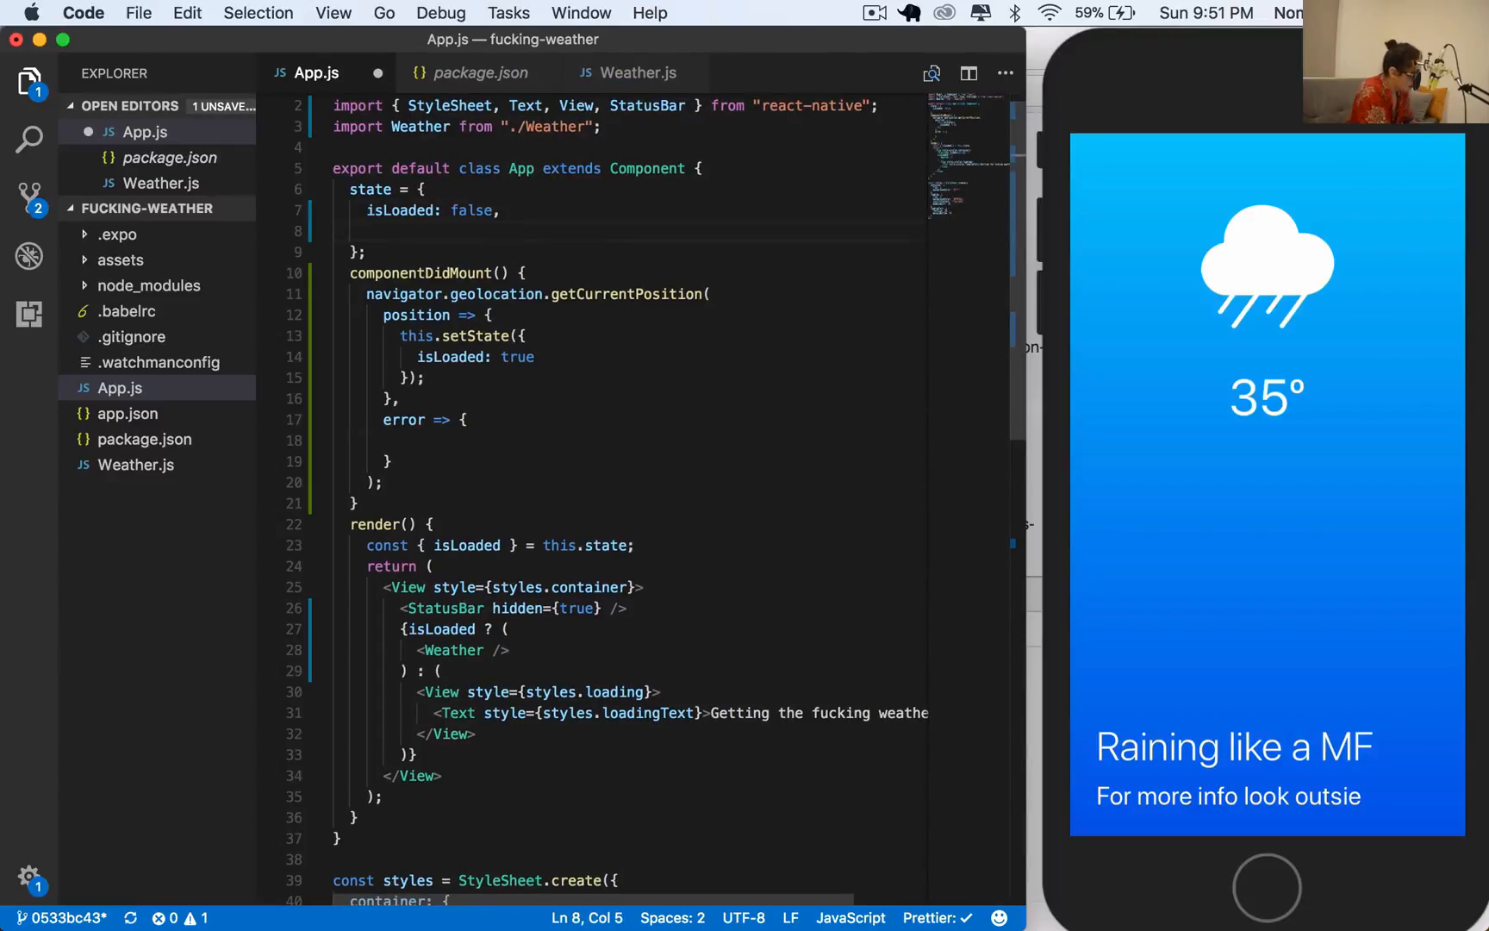
type("n")
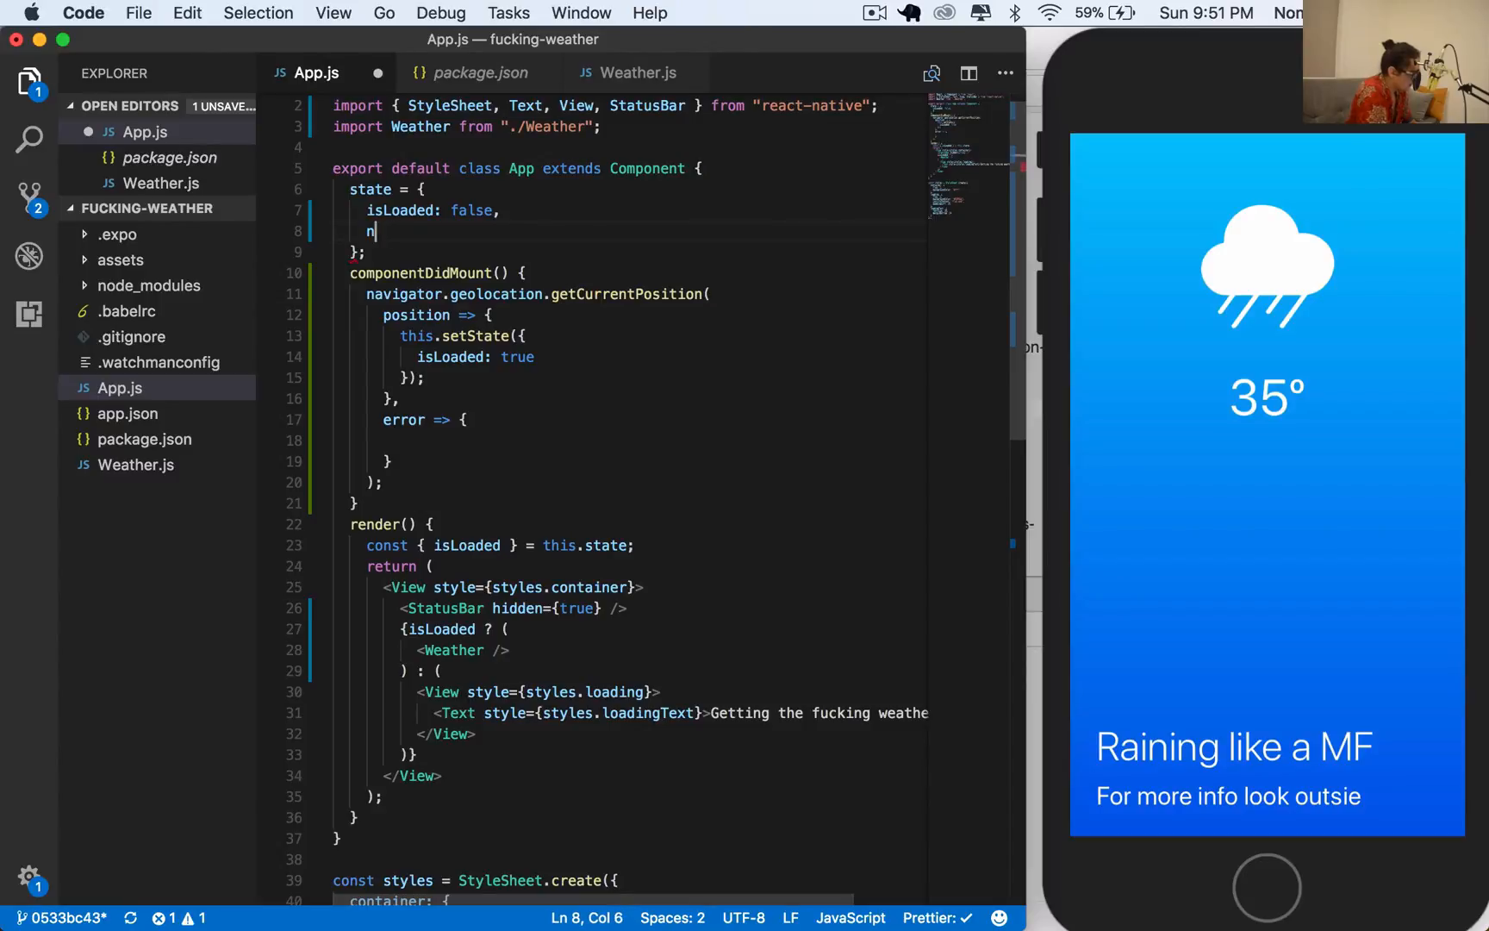
type("error:null")
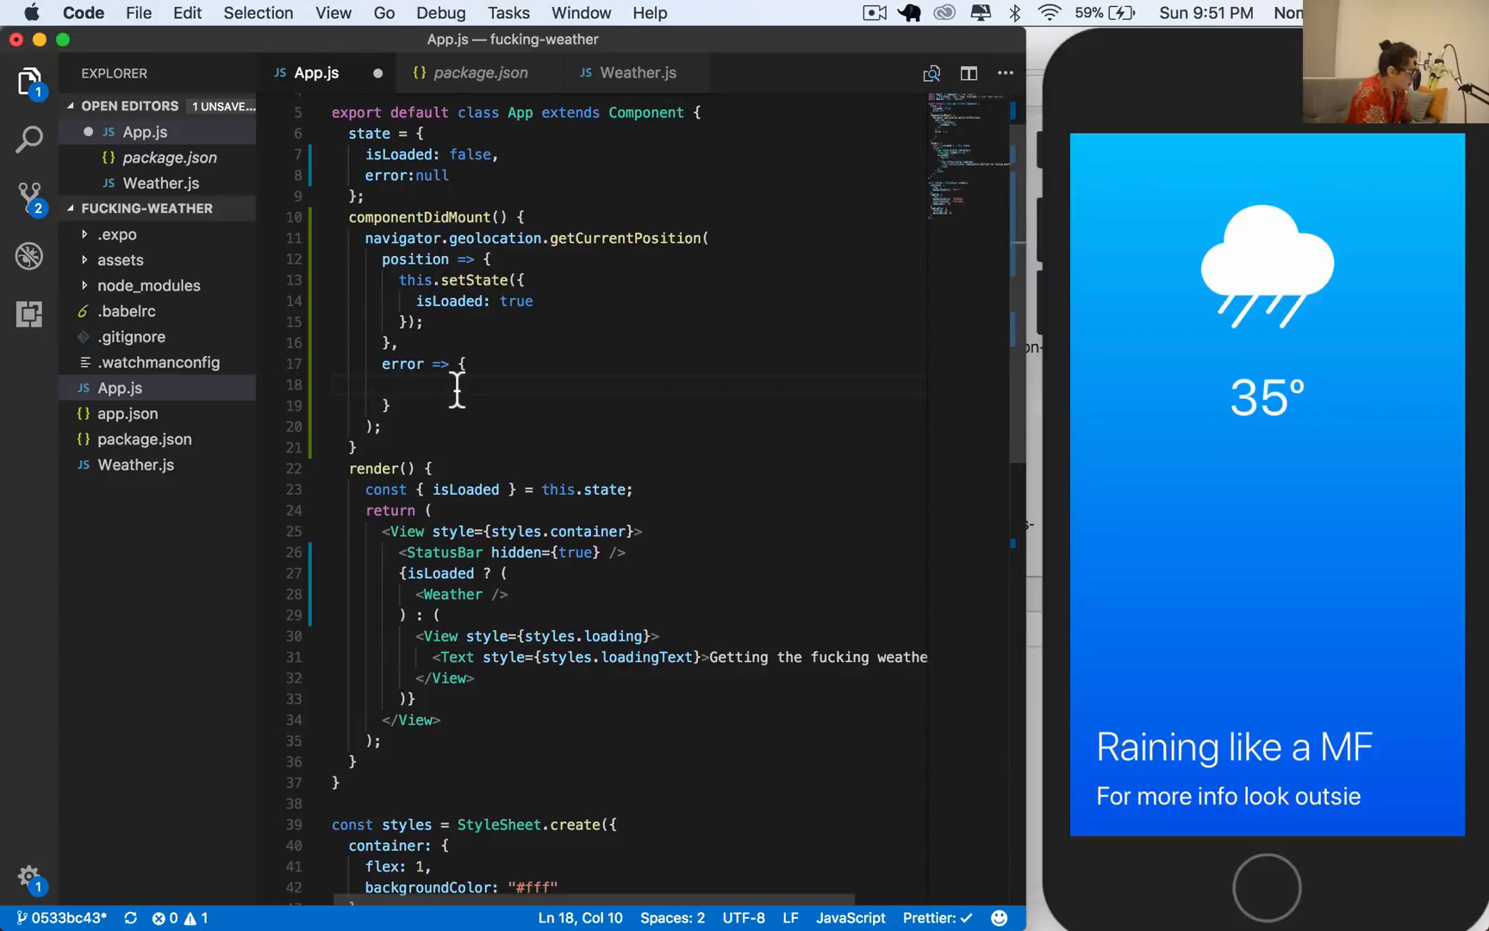
type("this.setState({")
type("error:error")
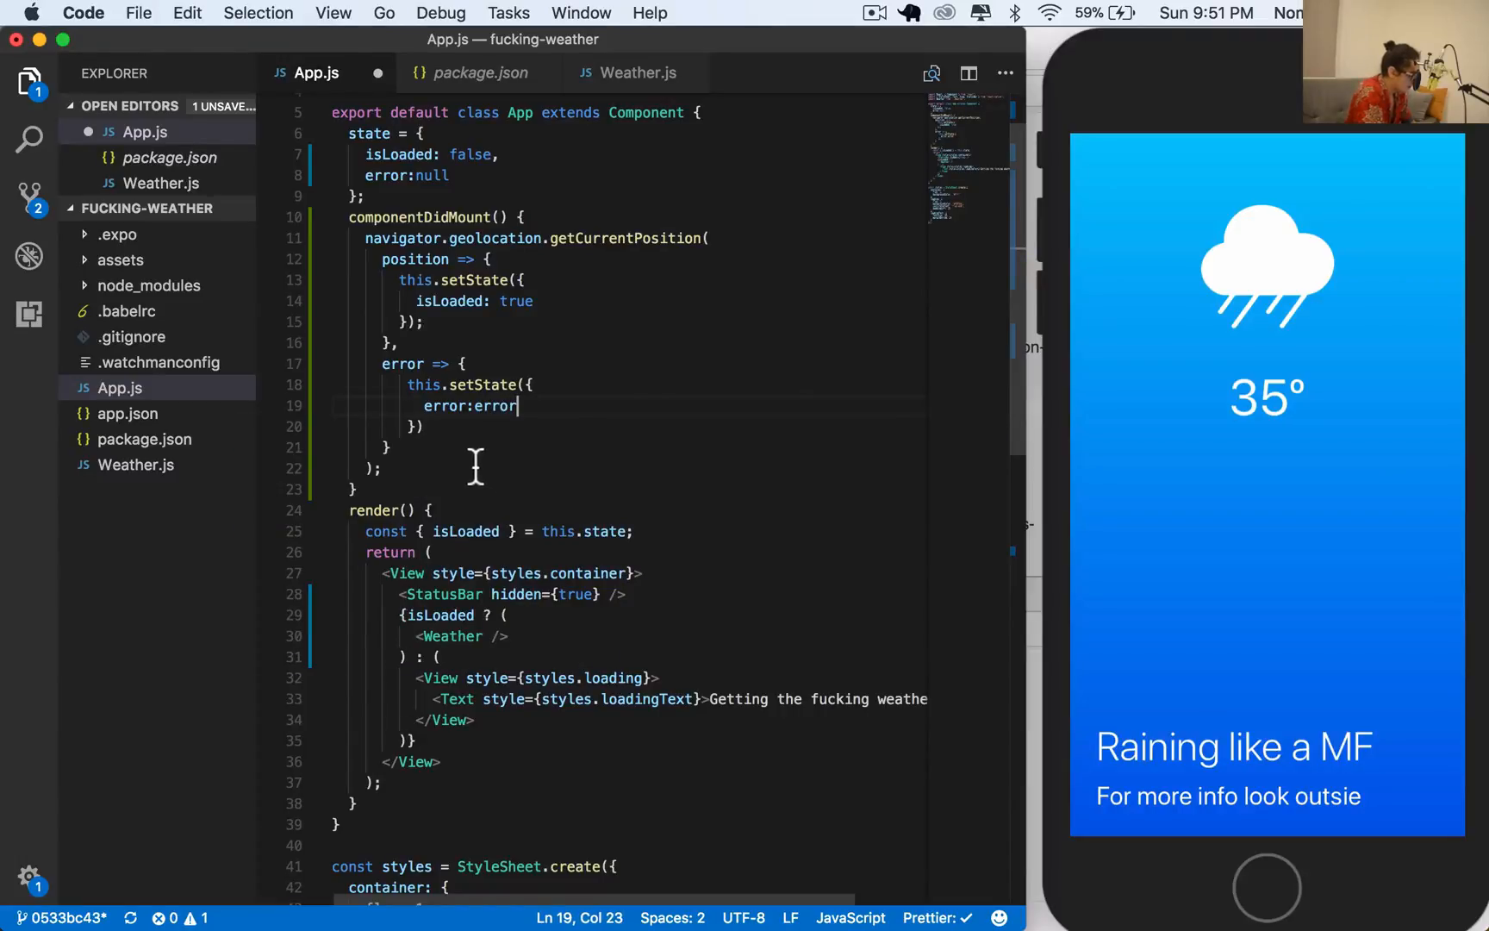
scroll("down", 3)
type(", ")
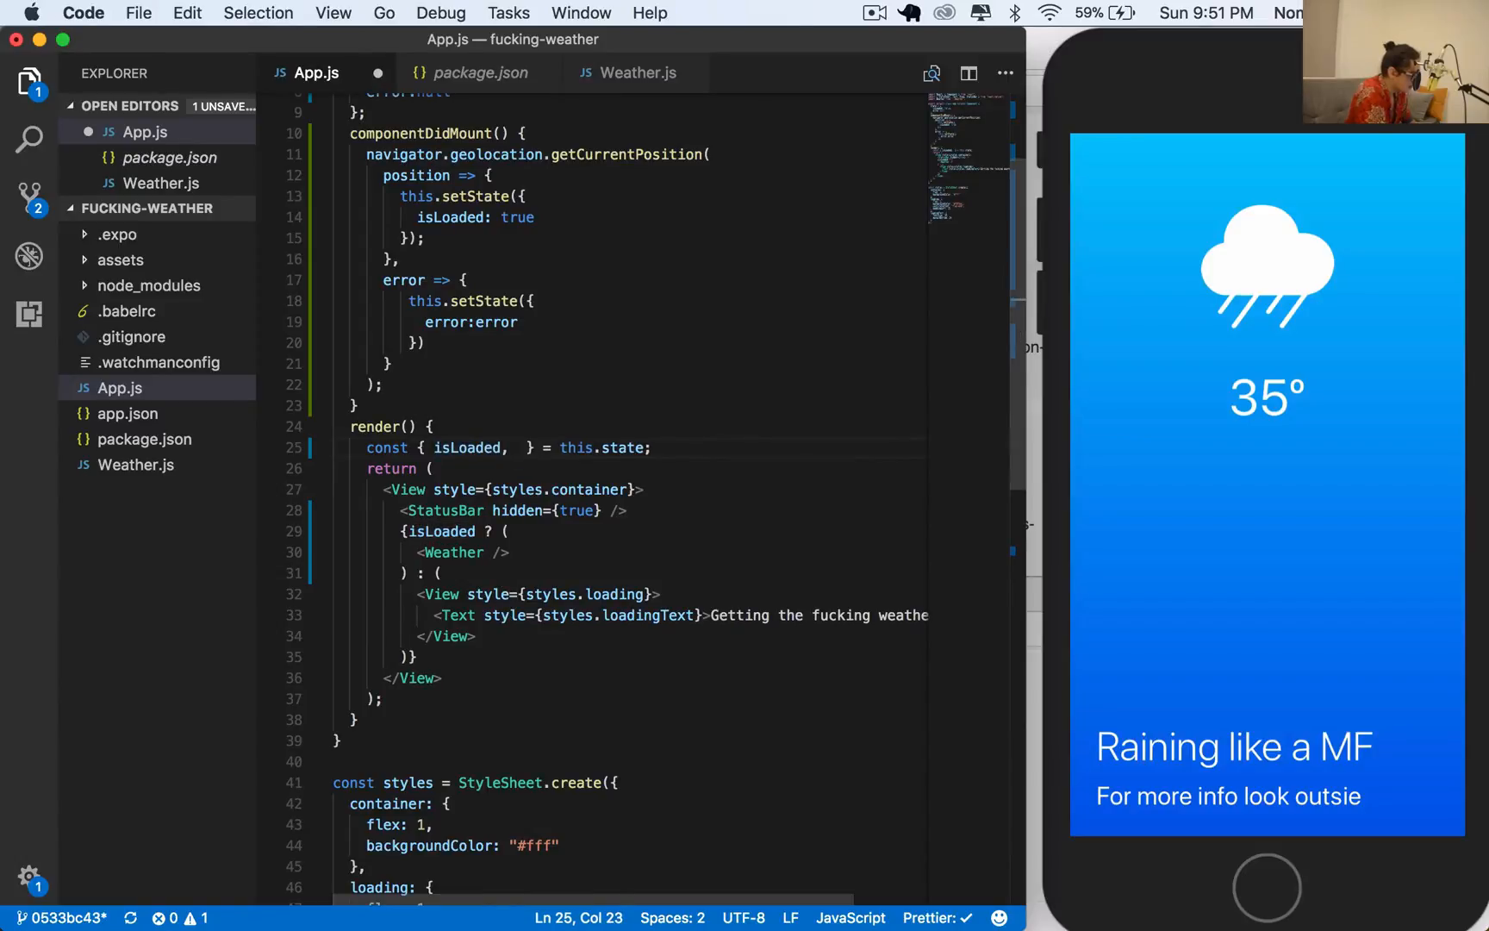
Destructure error in render and add {error ? <Text>{error}</Text> : null} below the loading text
type("error")
type("{")
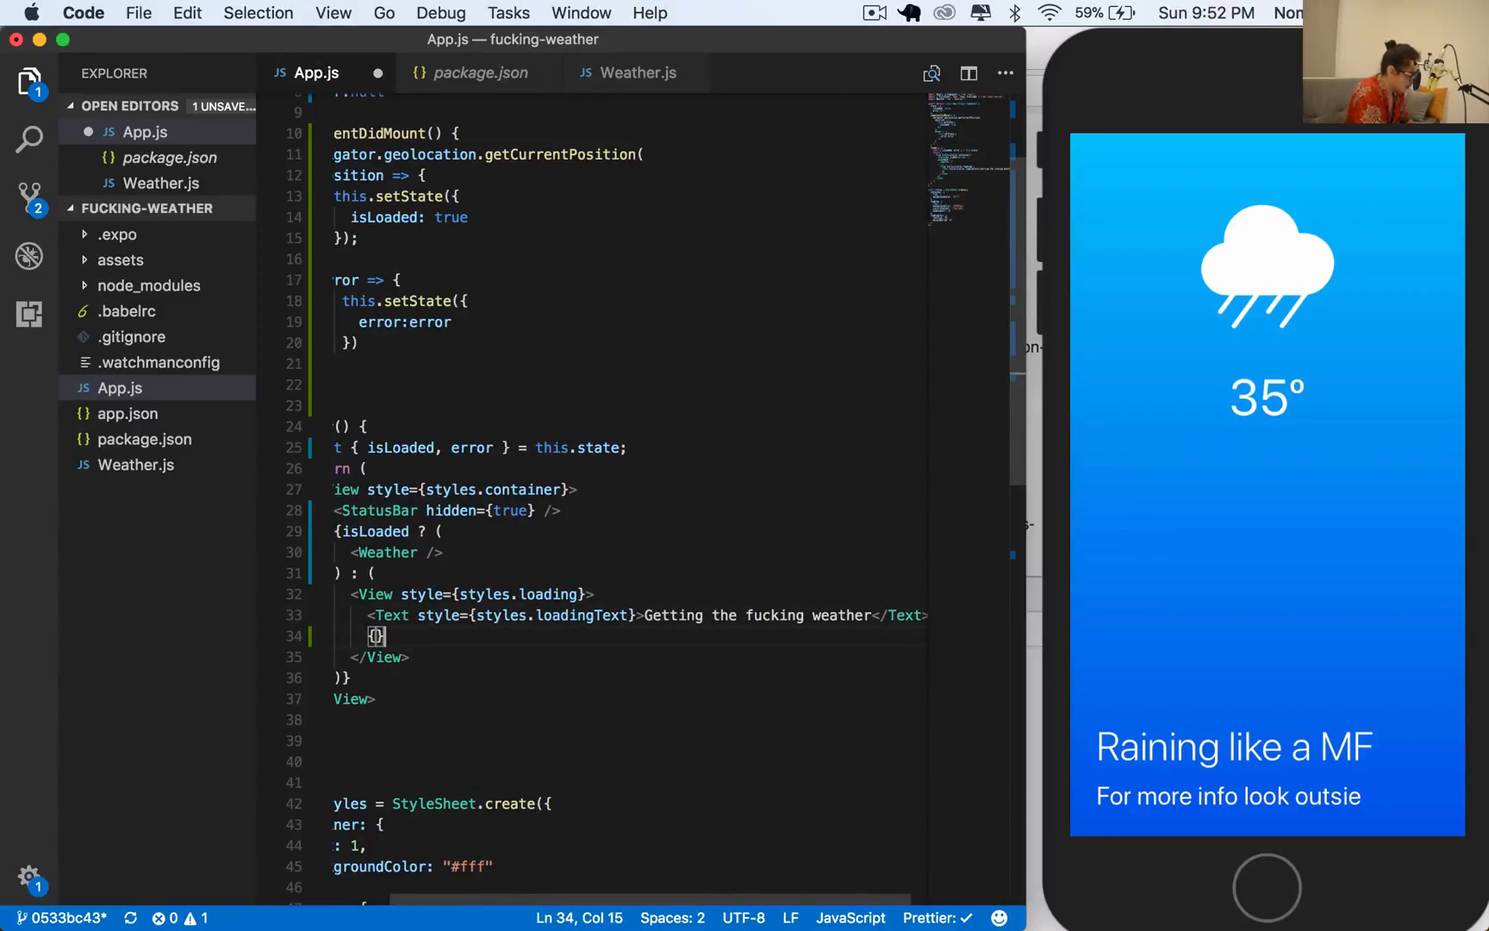
type("error =")
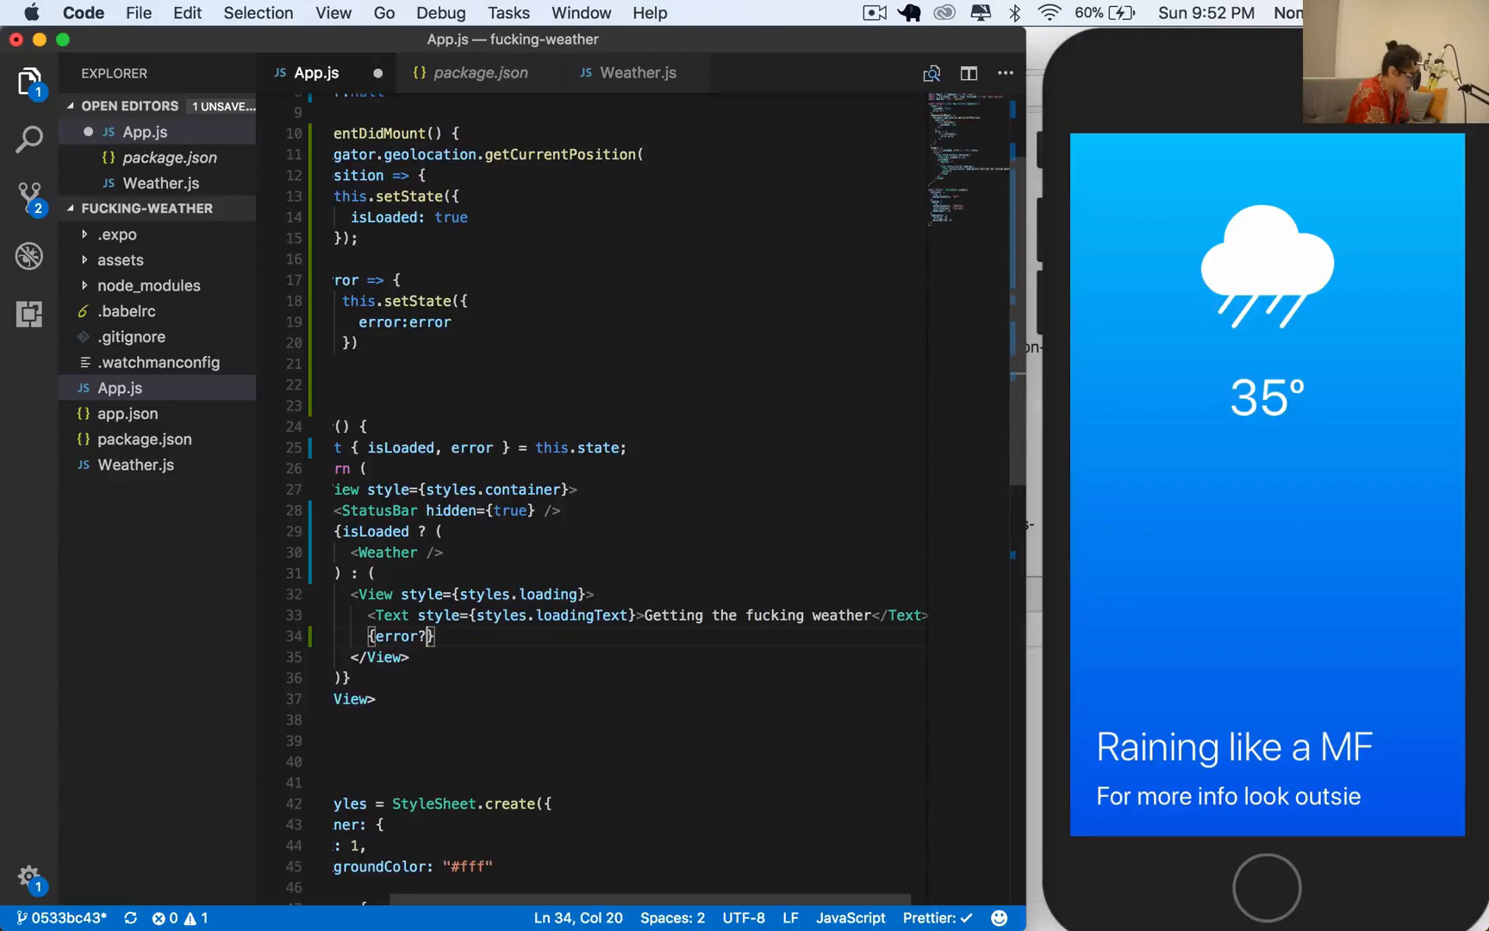
type("?")
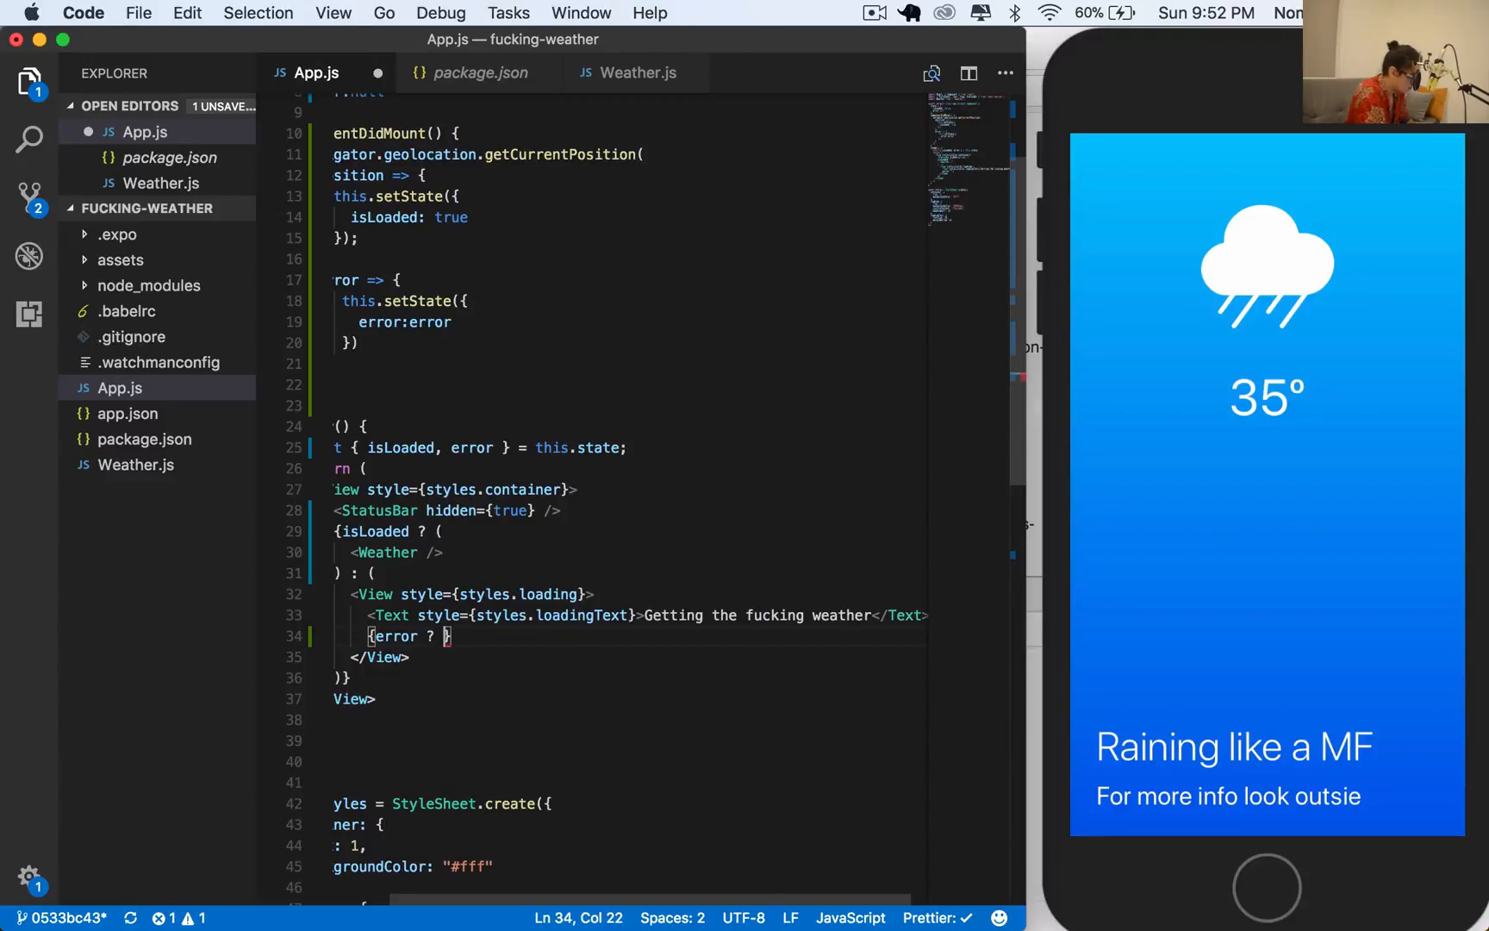
type("<Text></Tex")
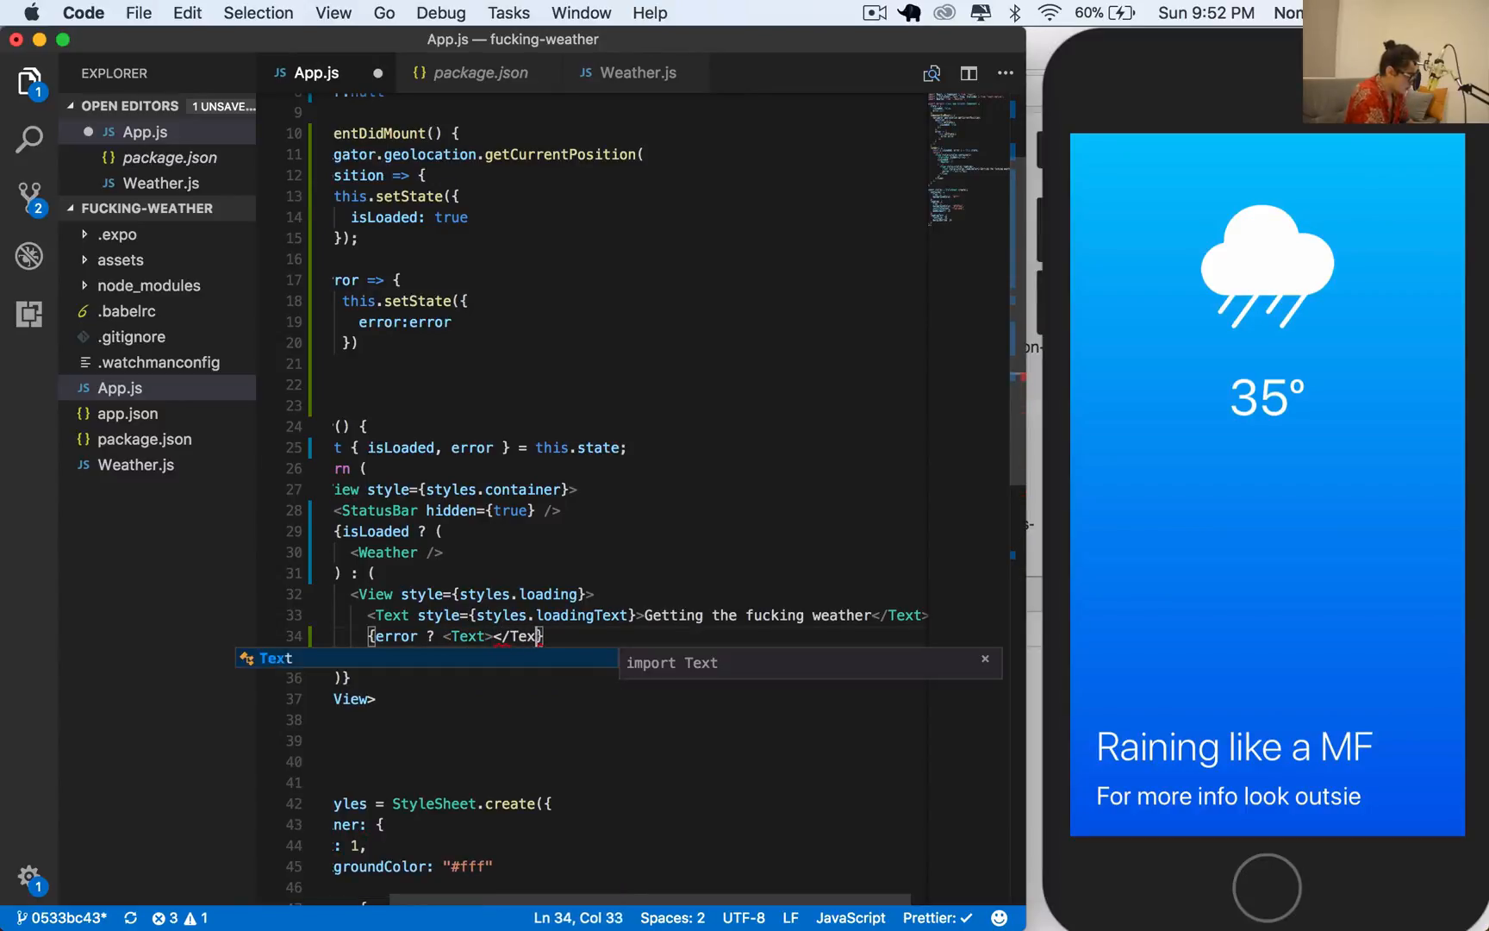
type(": null")
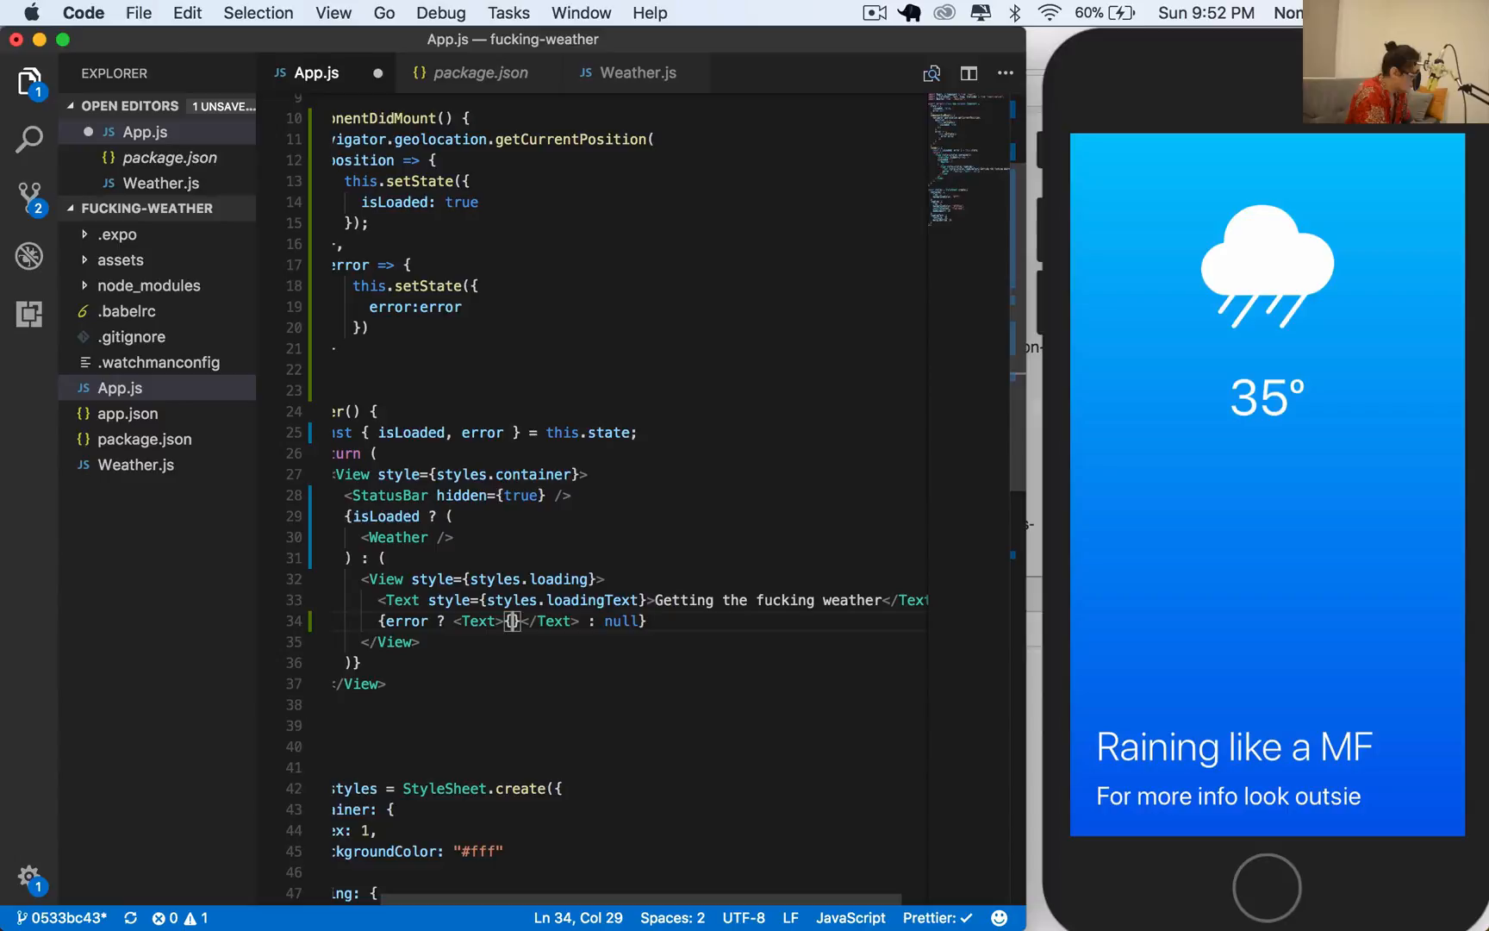
type("error")
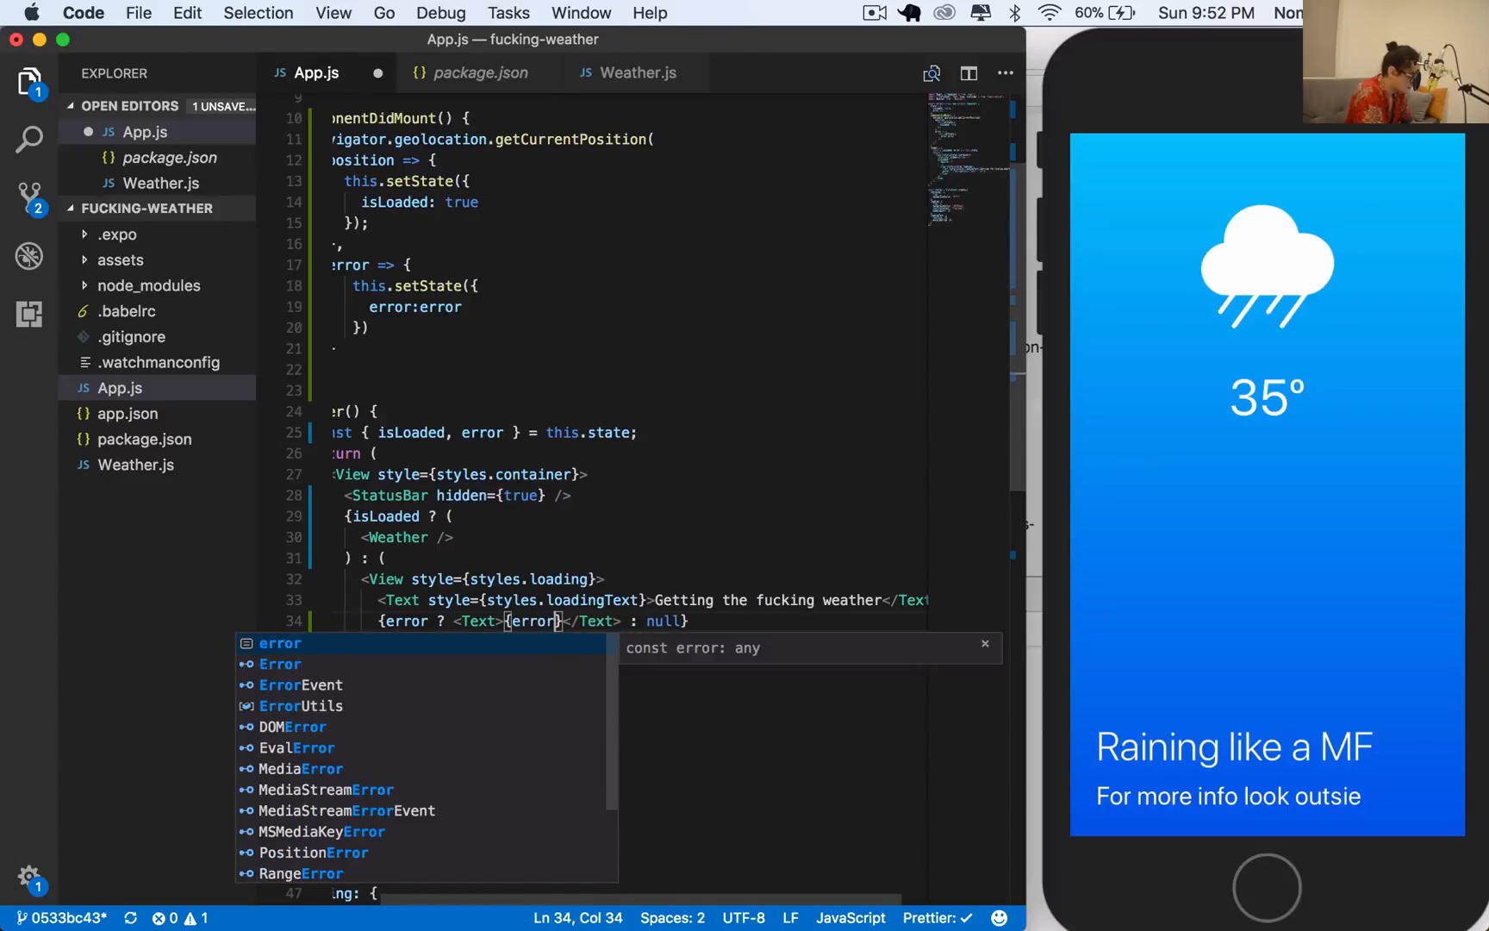
key("Escape")
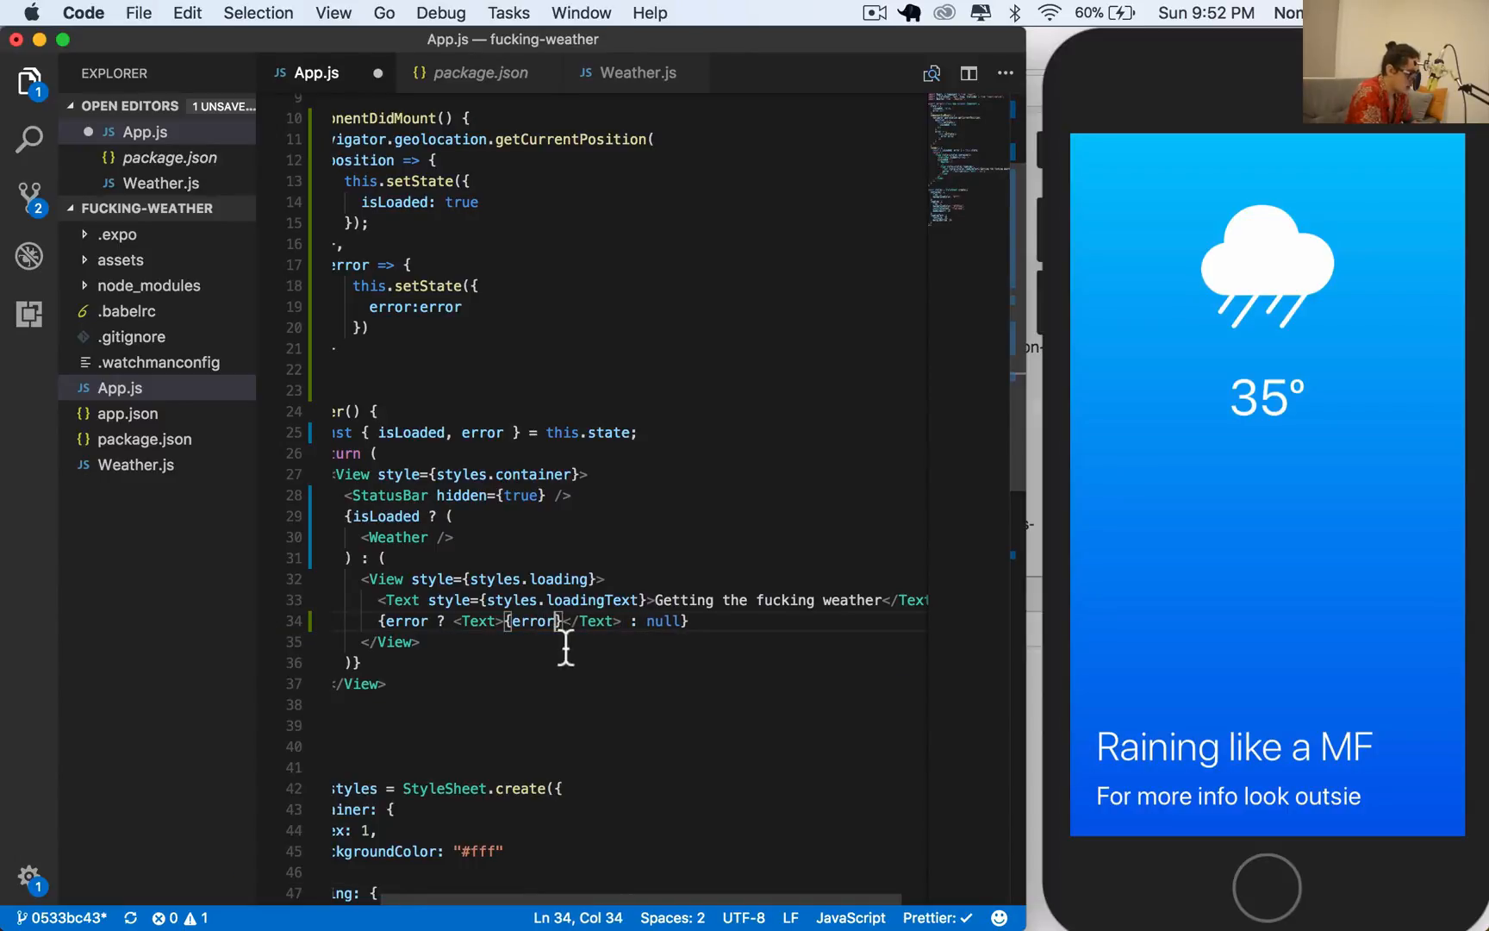
scroll("down", 3)
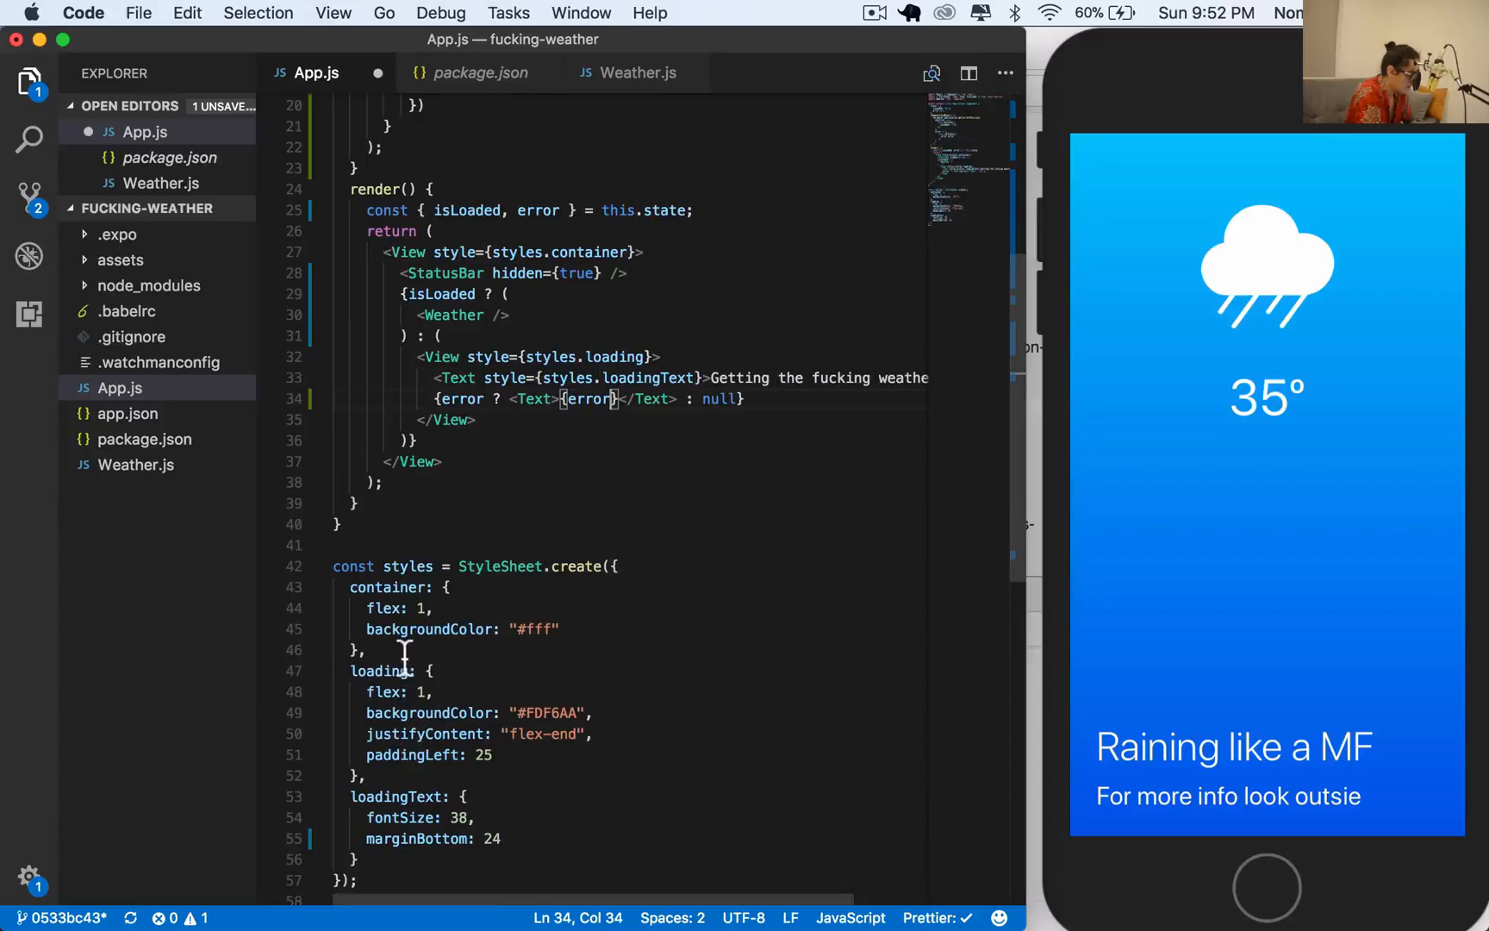
Add errorText style with color "red" and backgroundColor "transparent" to StyleSheet.create
type("error")
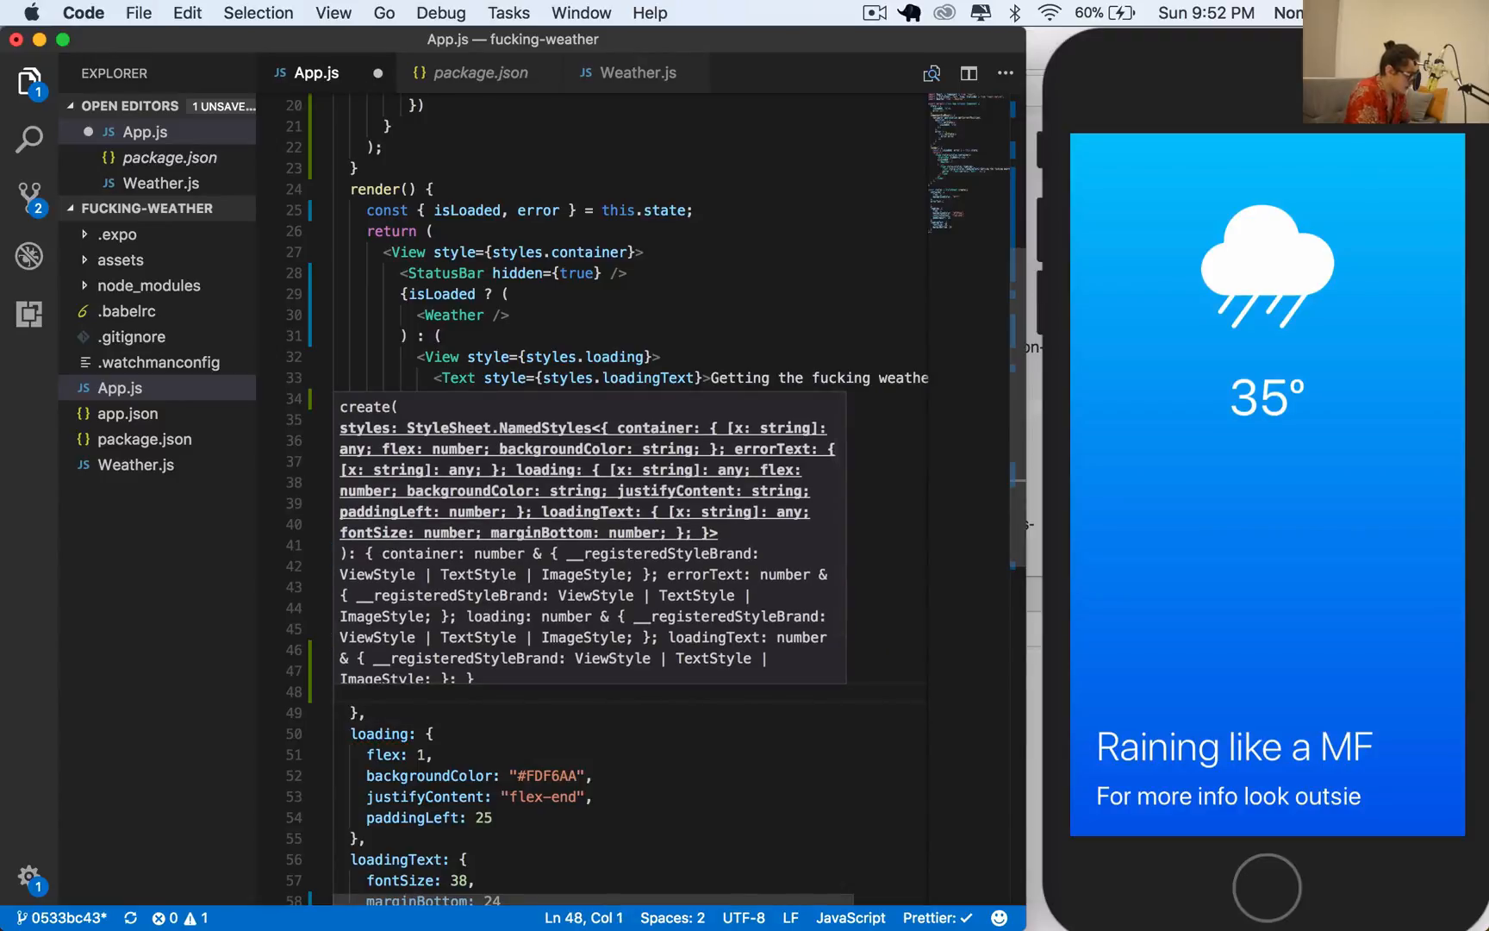
type("color:re")
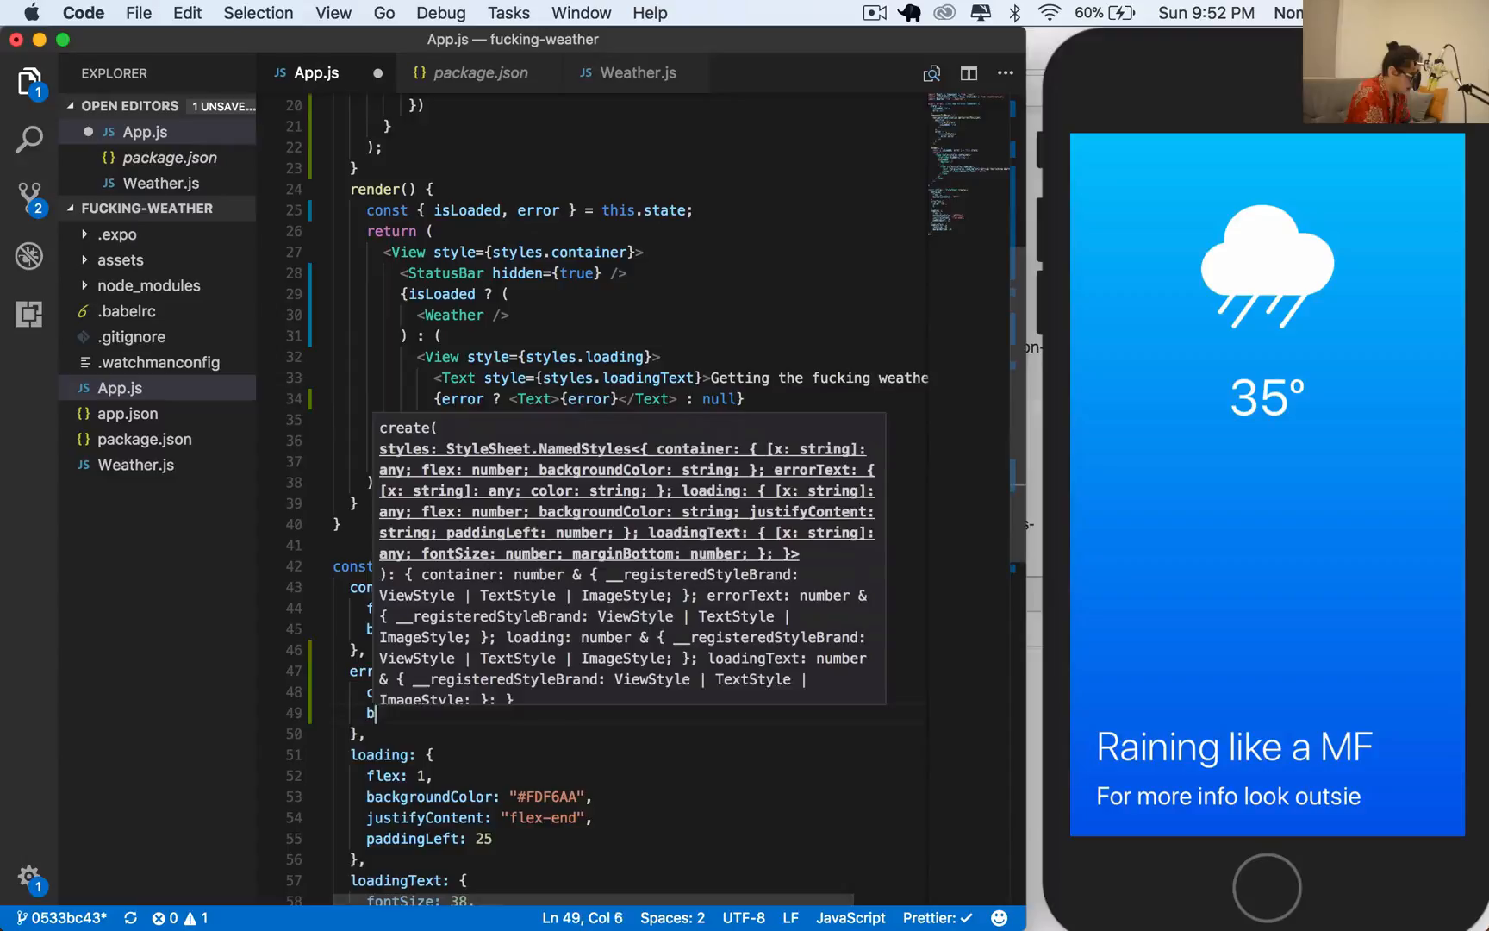
type("backgroundcO")
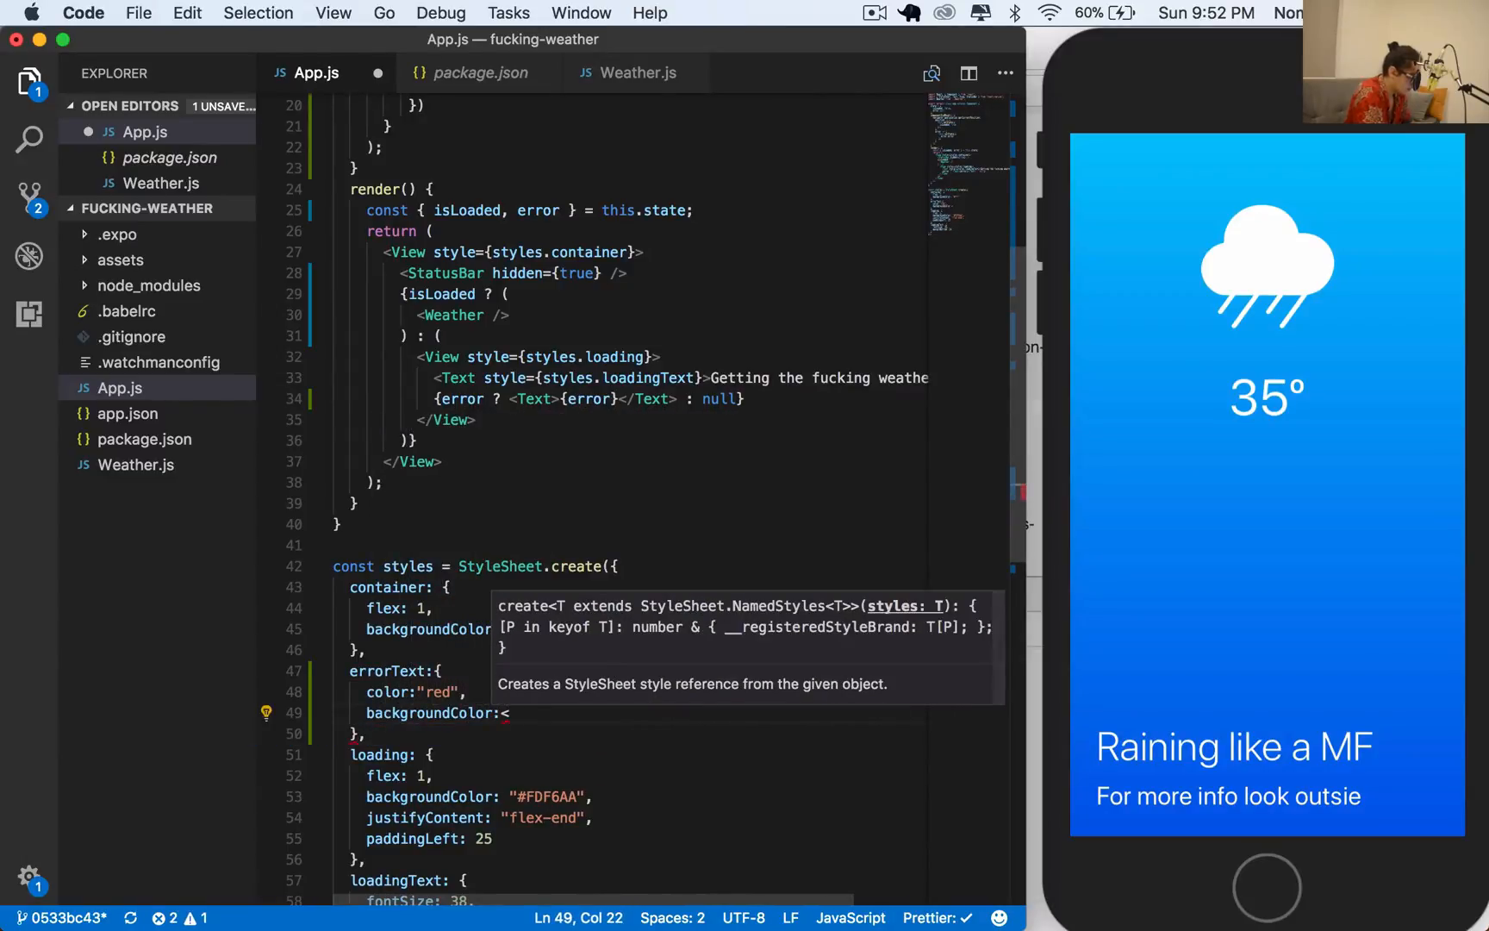
type("tr\"")
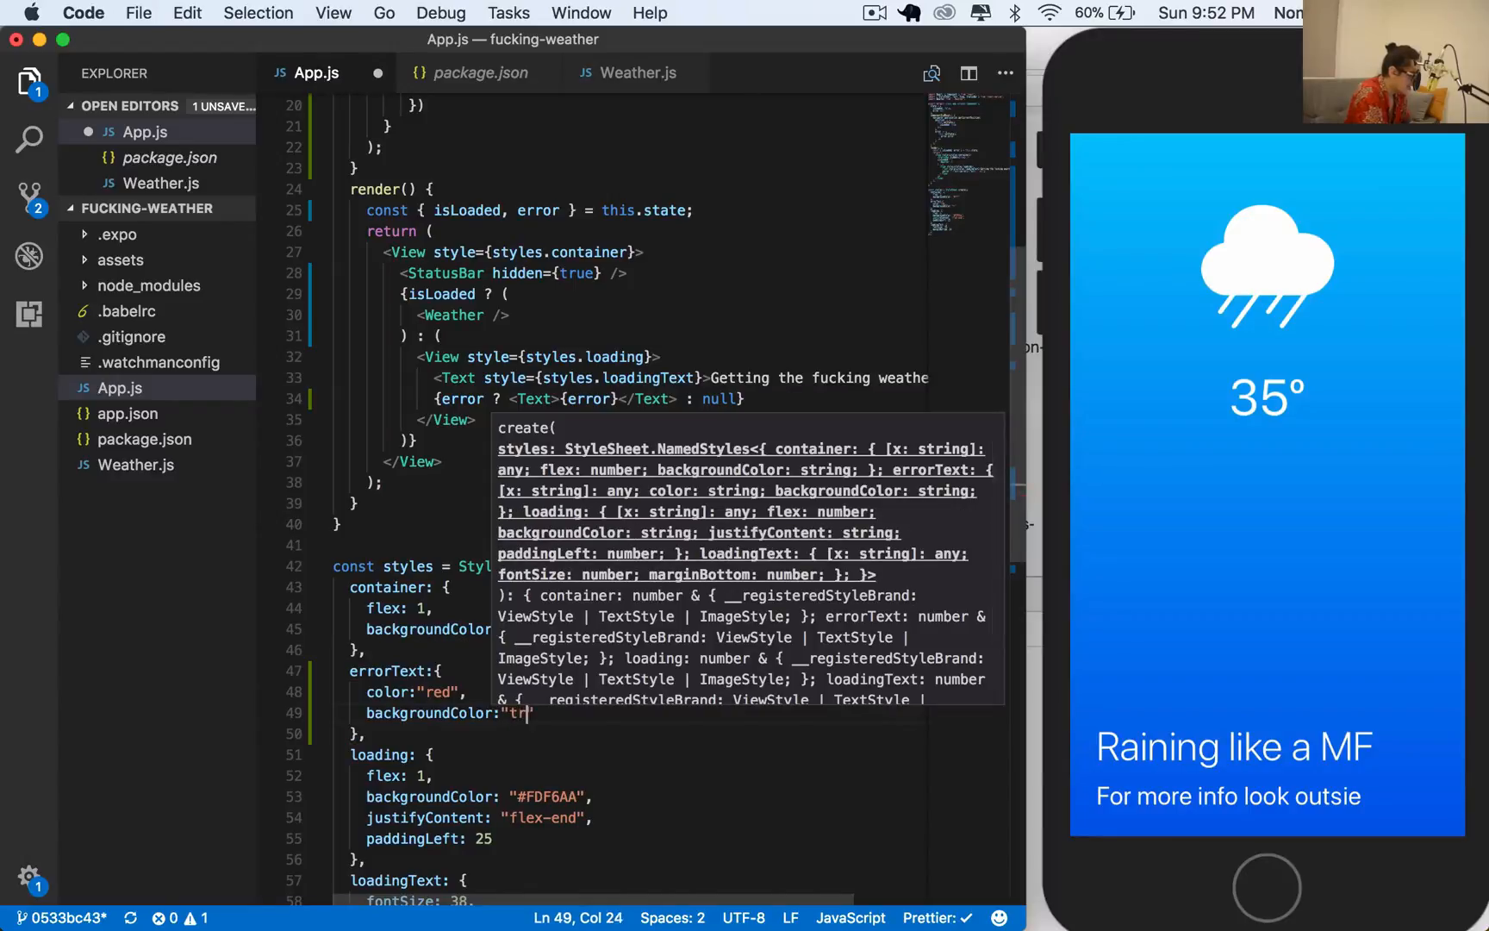
type("ans")
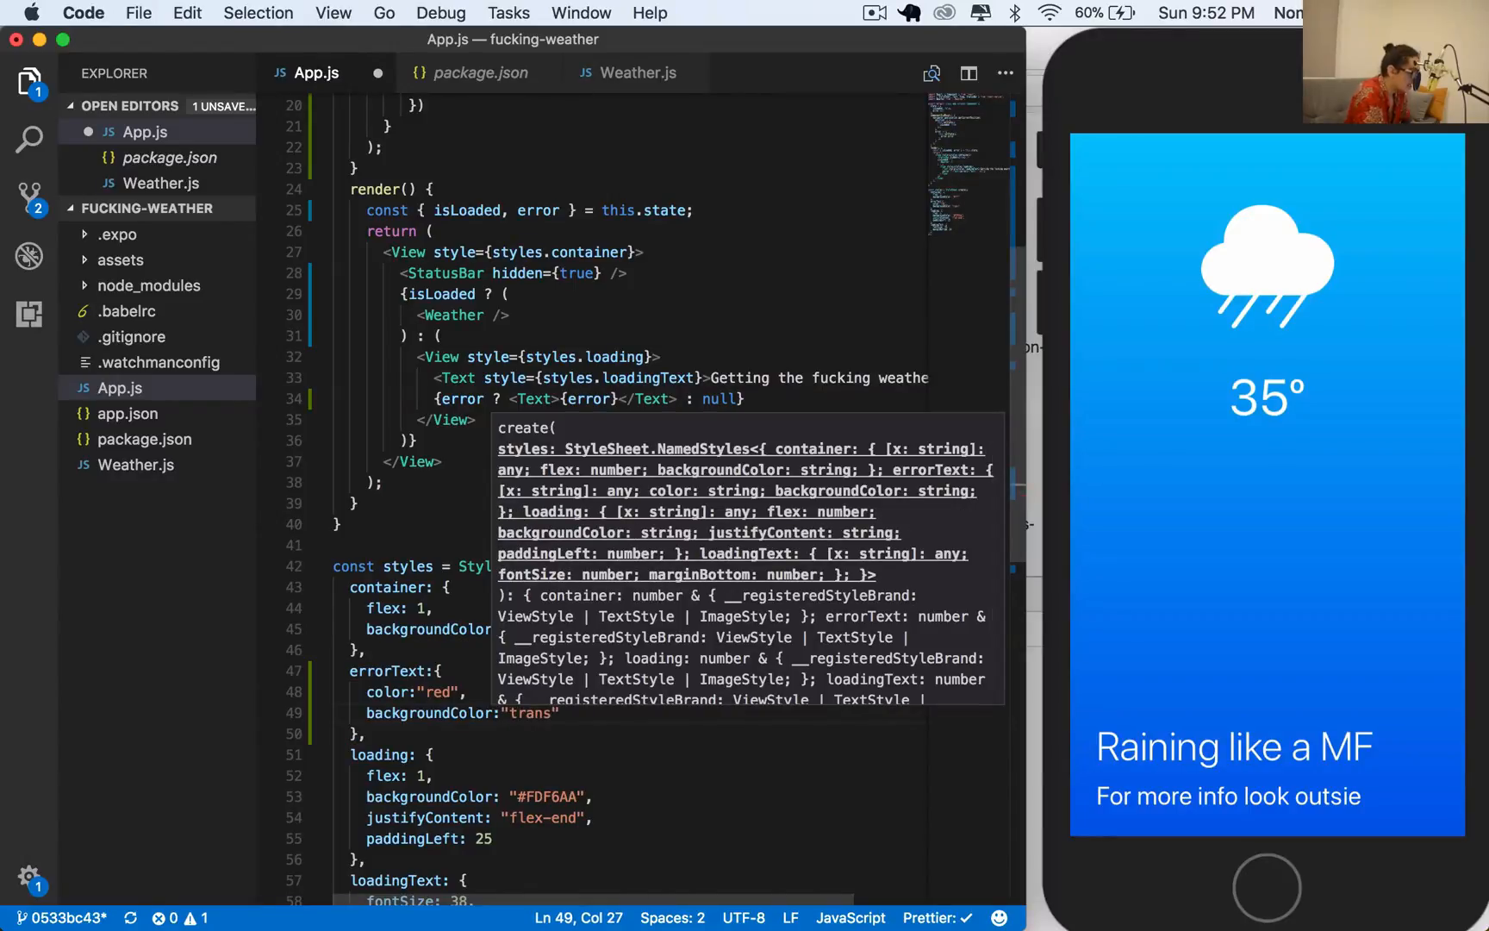
type("pa")
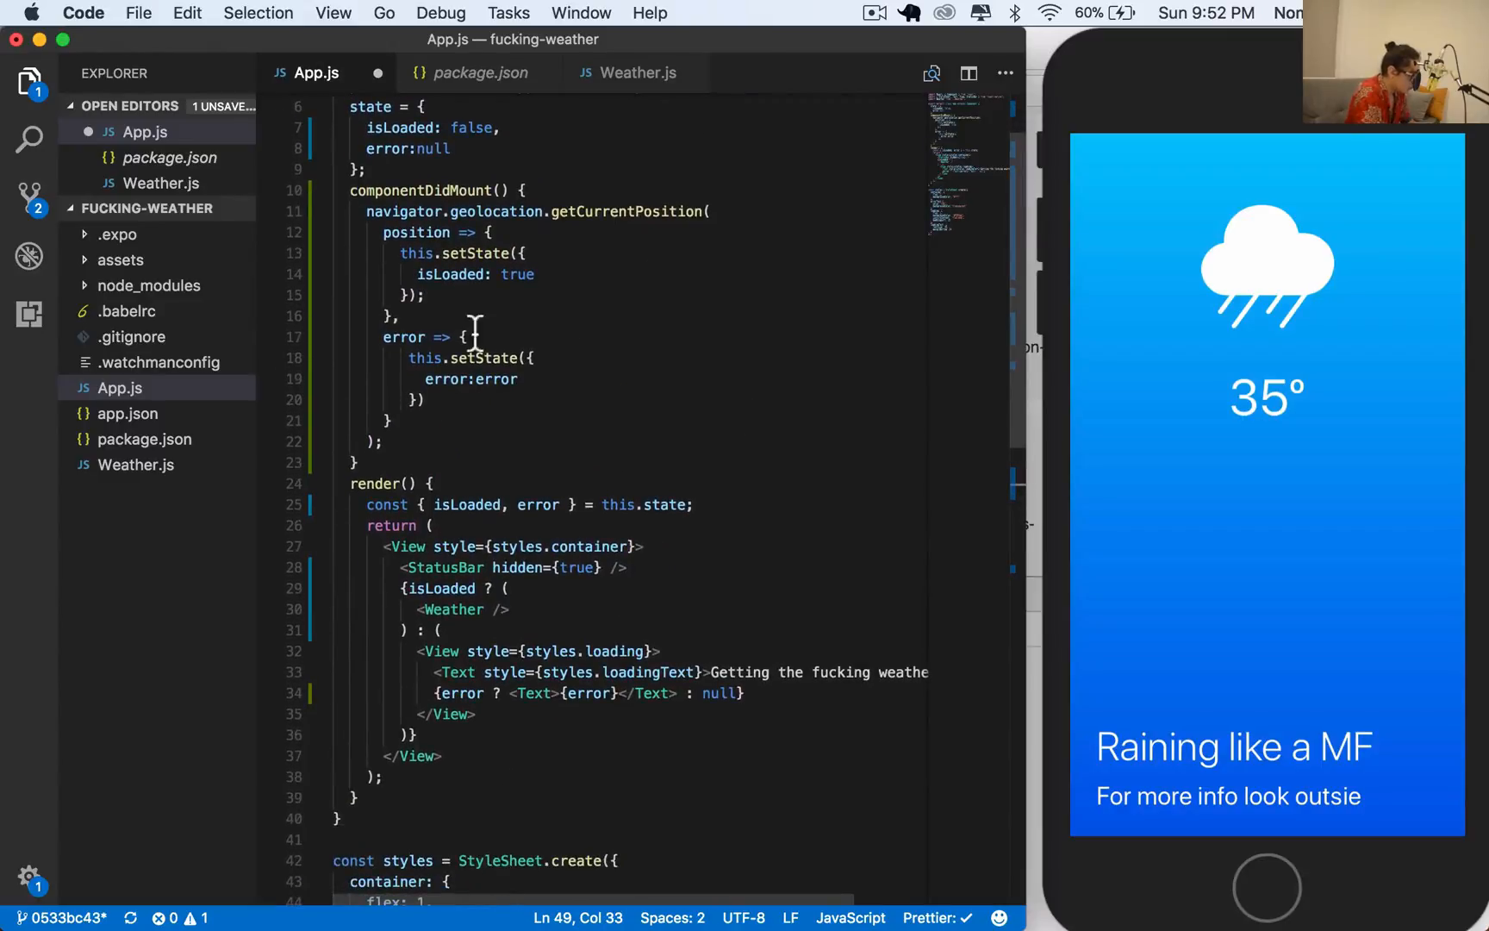
Replace isLoaded: true in the position callback with error: 'Something went wrong'
type("fa")
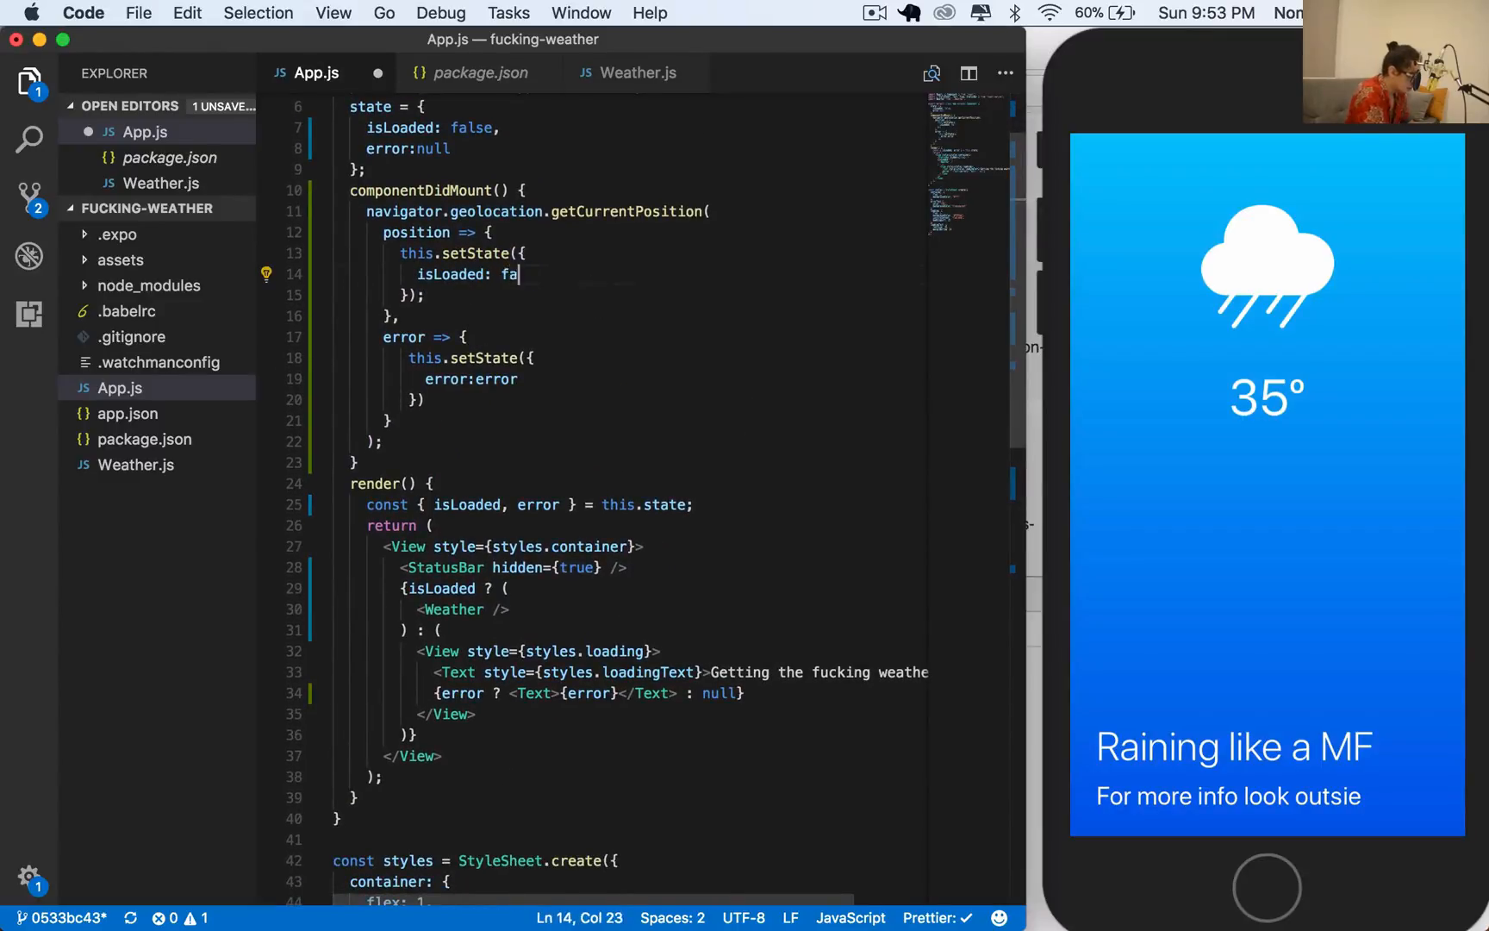
type("lse")
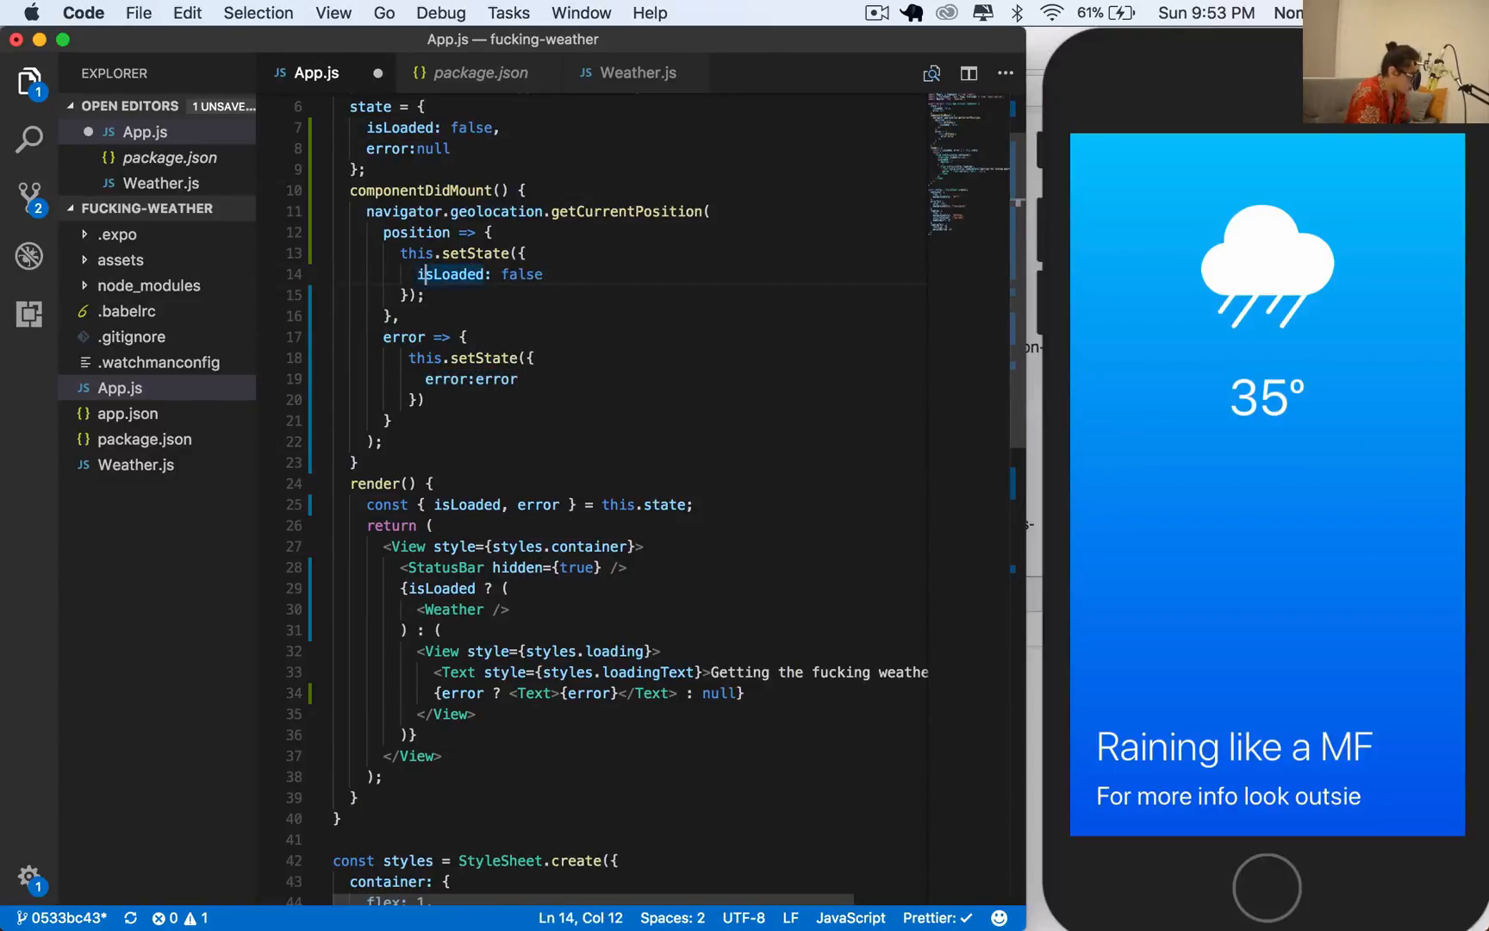
type("error:error")
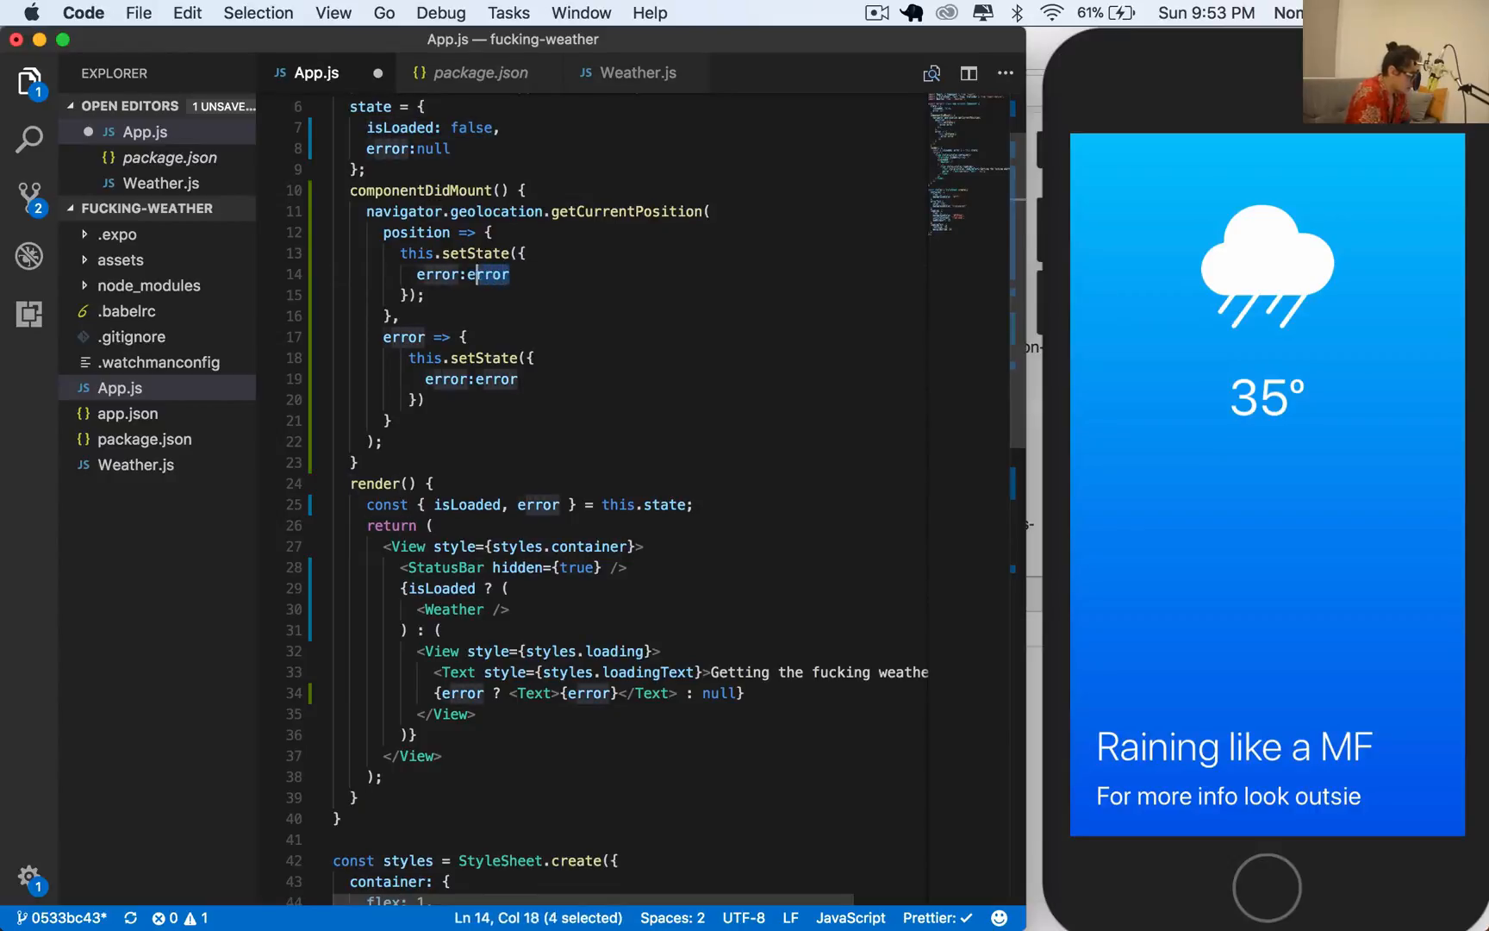
type("'Somethign")
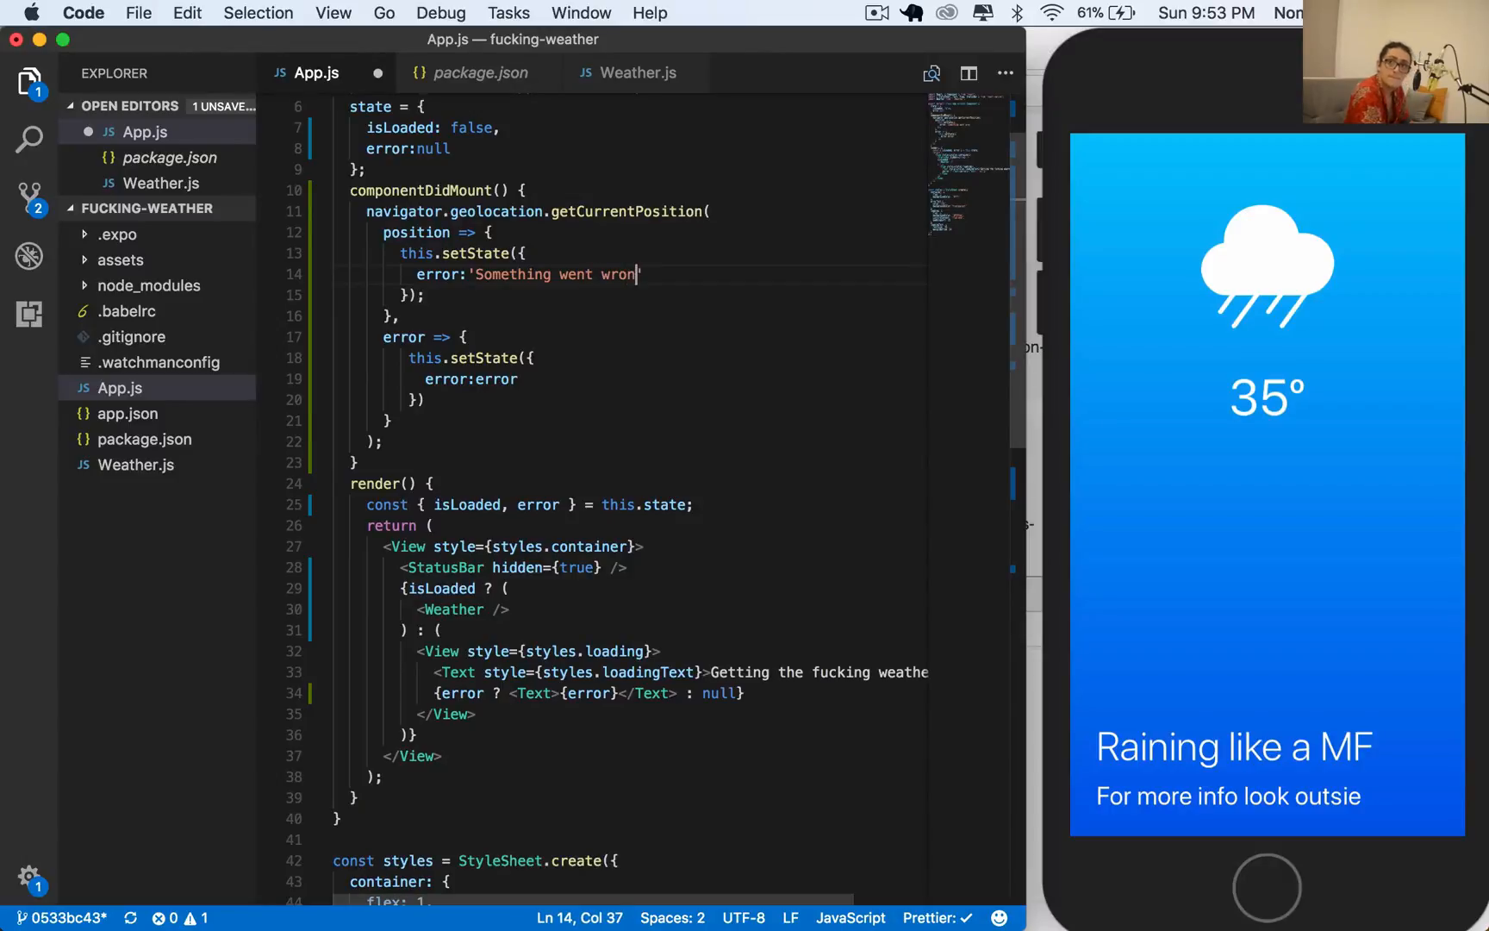
type("g'")
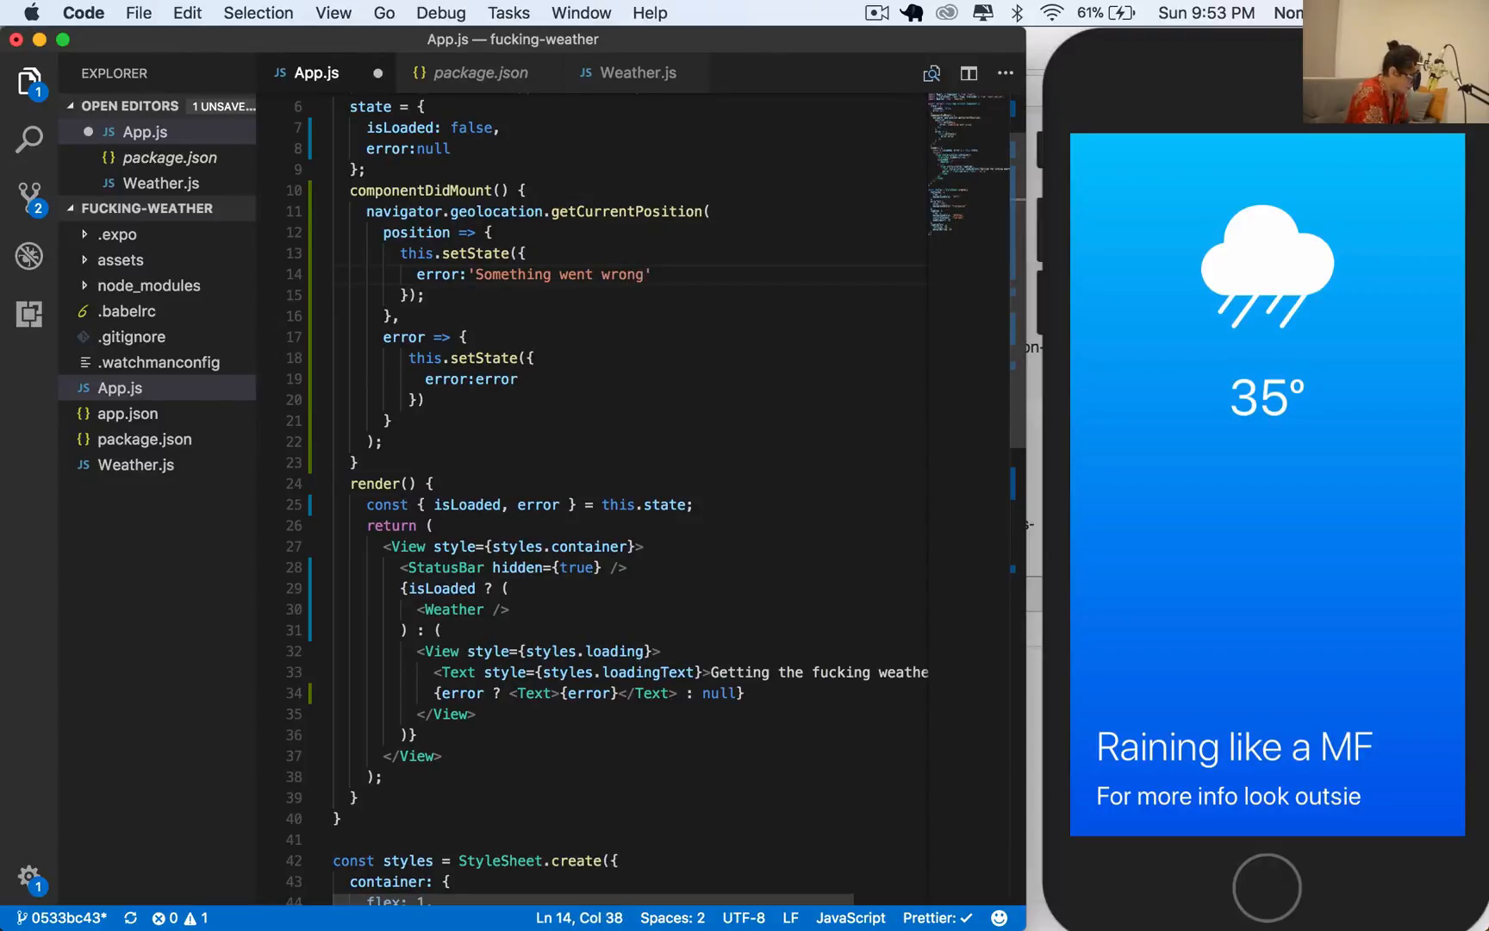
scroll("down", 3)
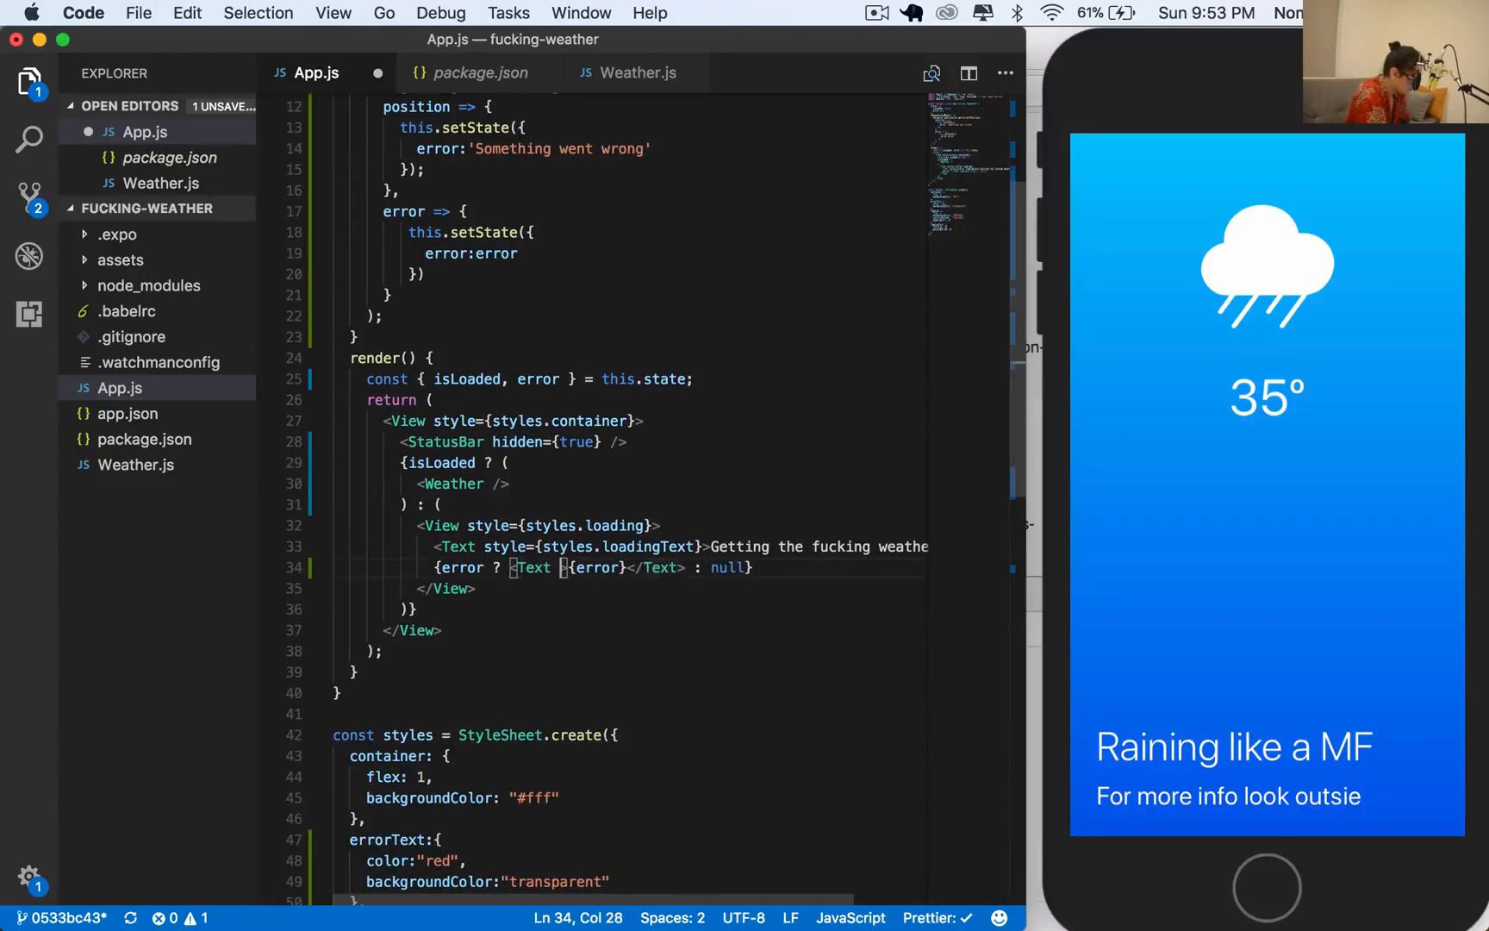
Give the error Text style={styles.errorText} and add marginBottom: 40 to errorText
type("style={}")
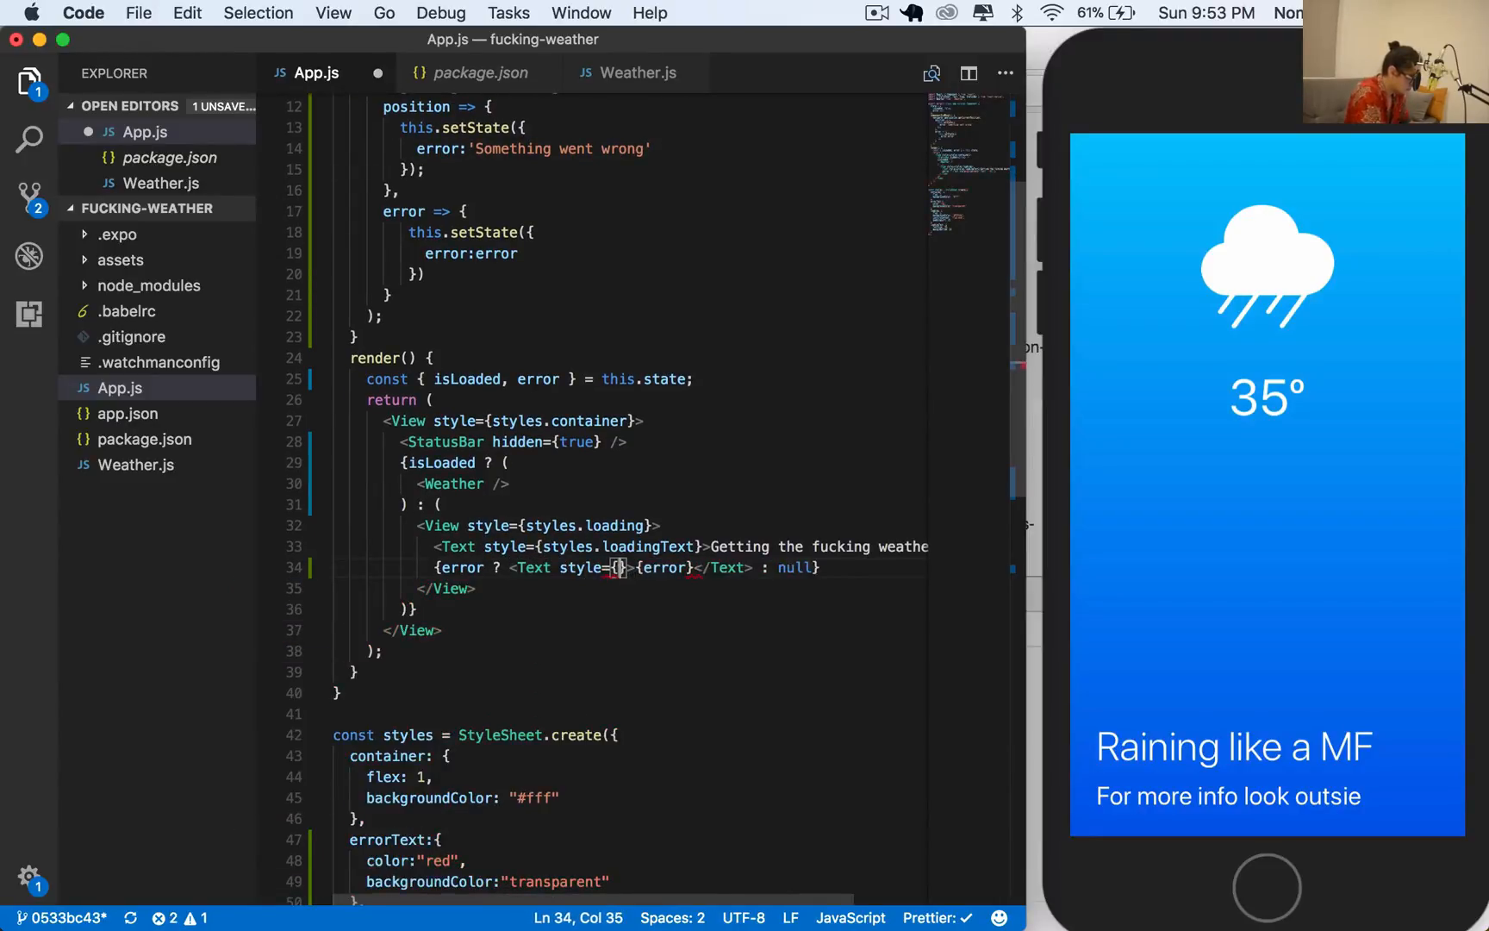
type("styles.errorText")
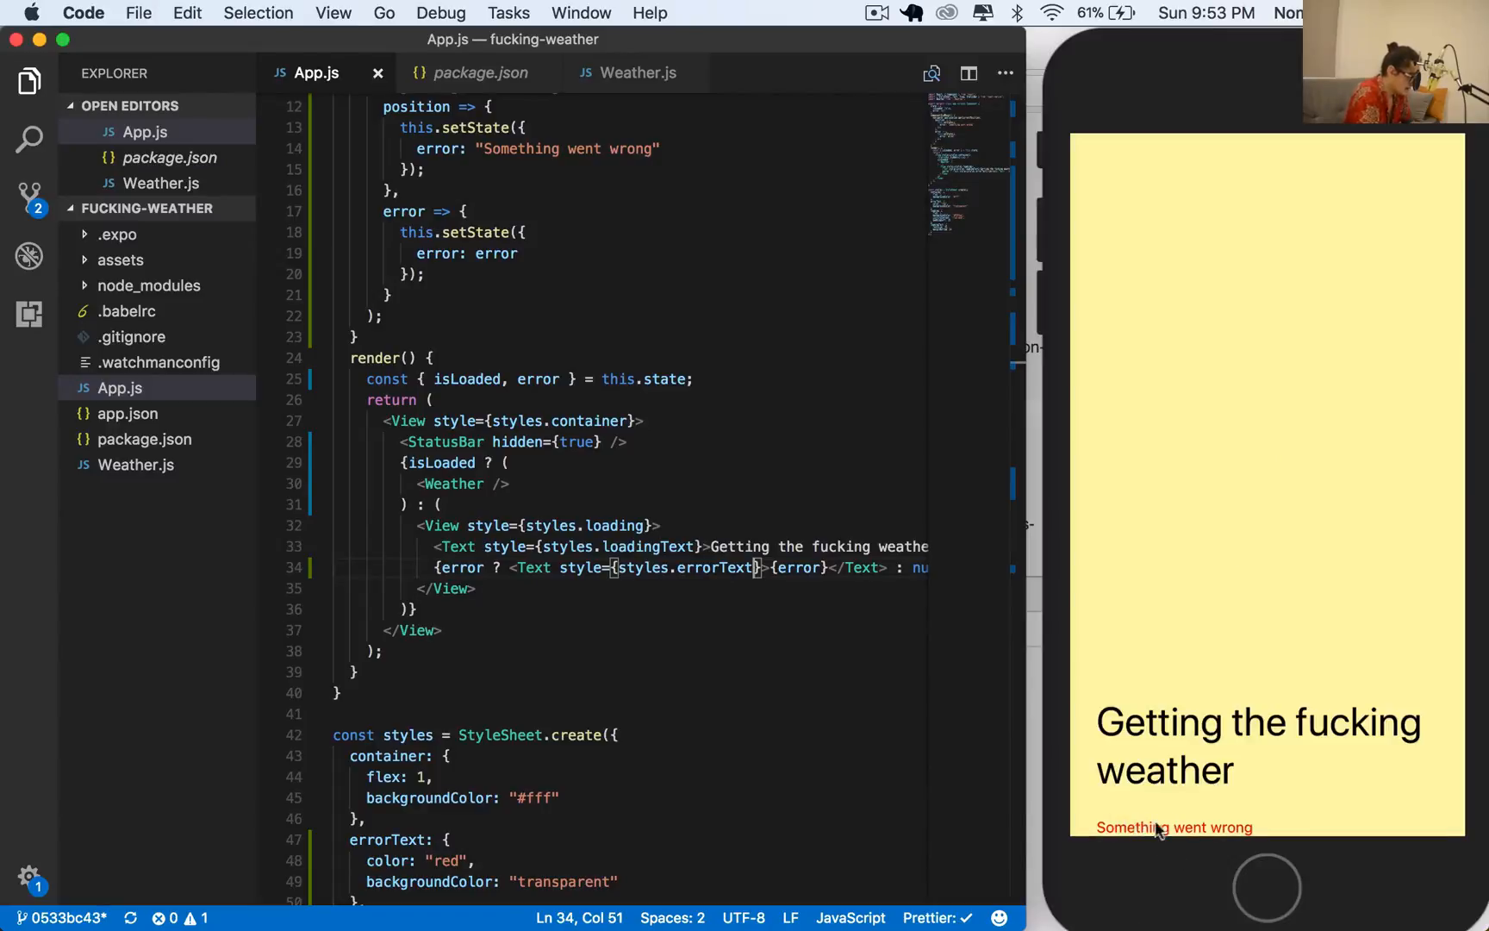
mouse_move(1185, 866)
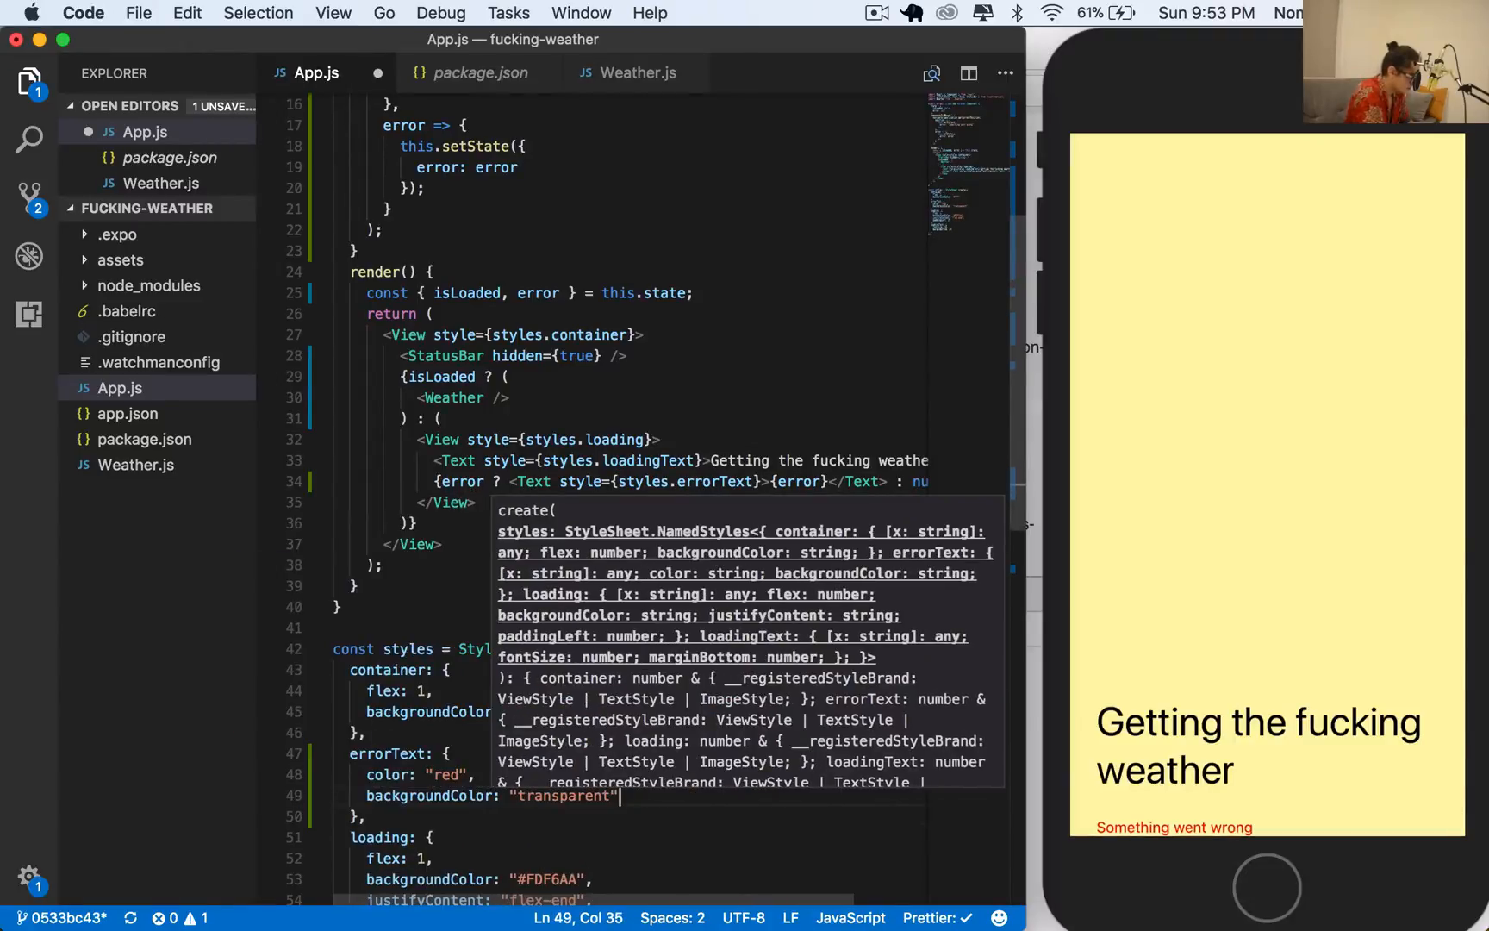
type("marginBottom")
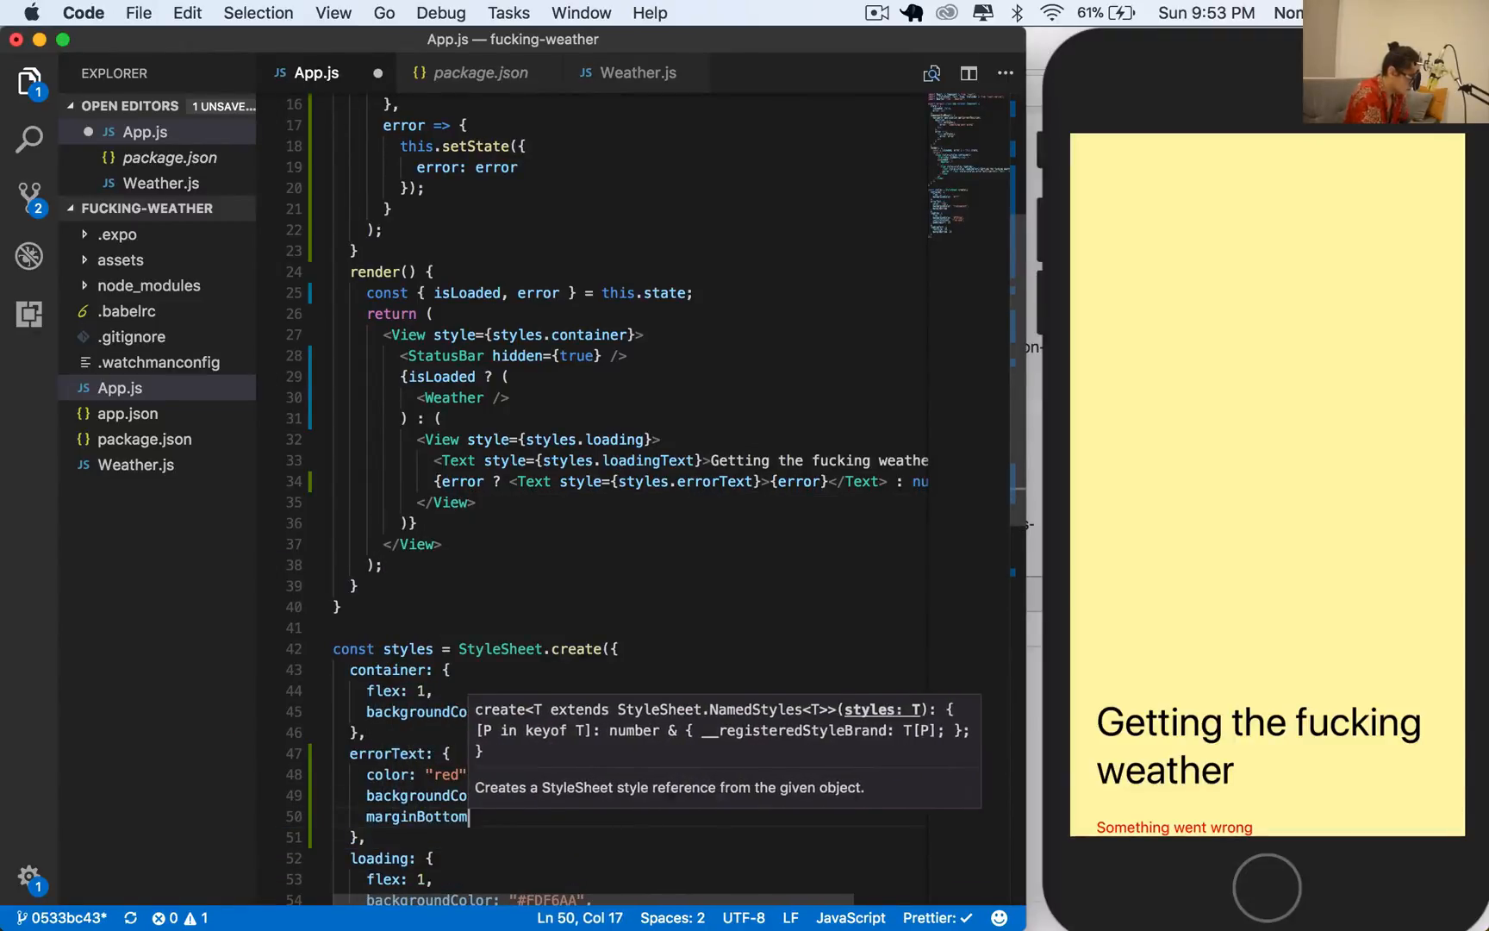
type("40")
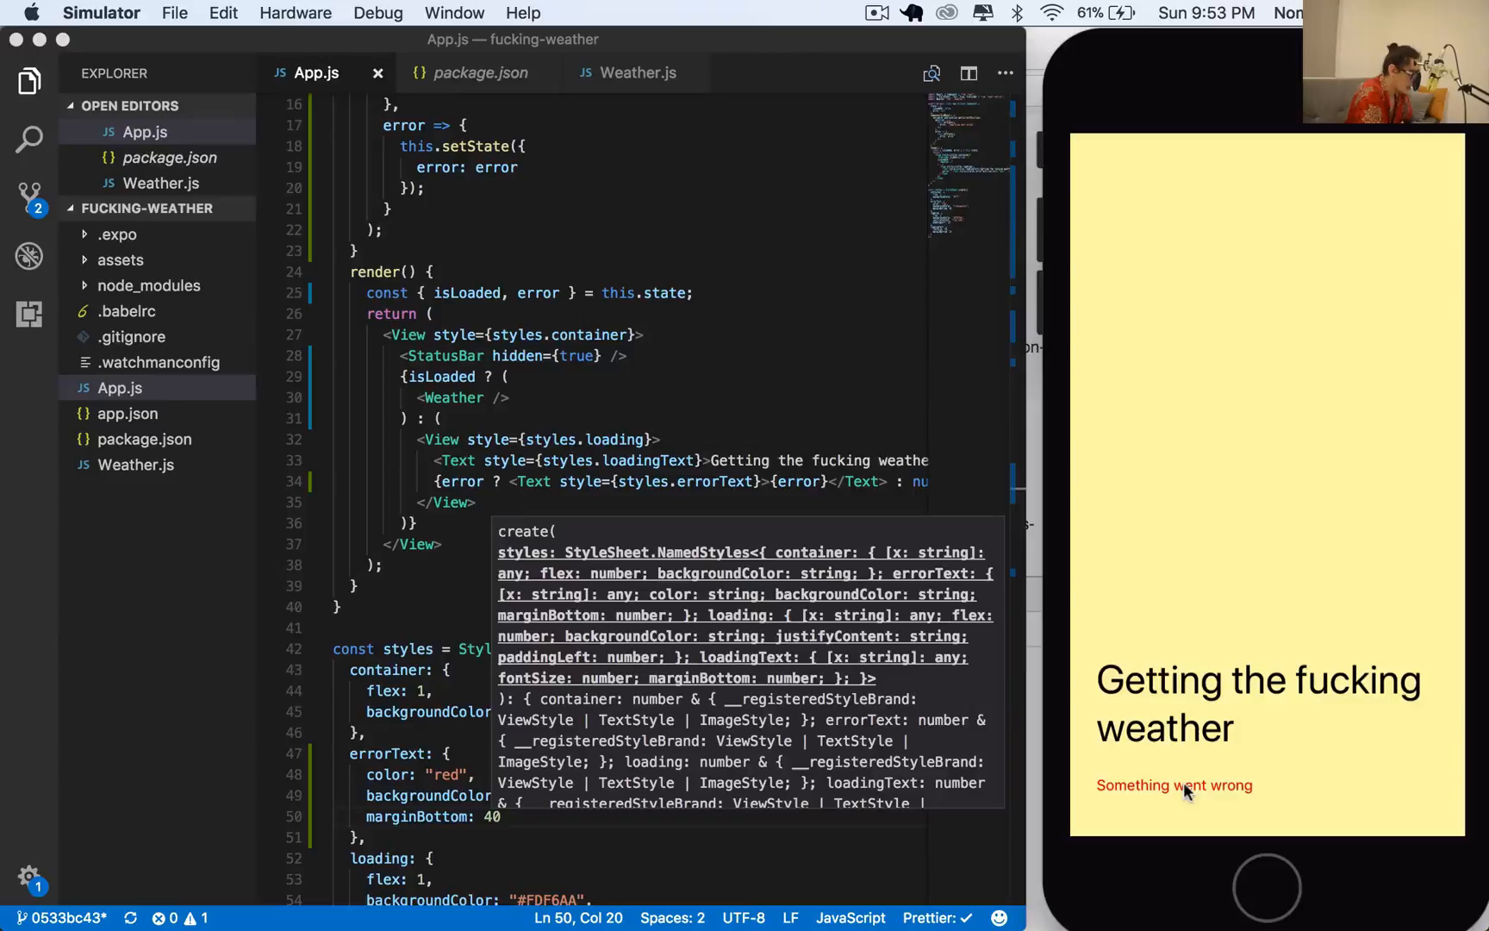
mouse_move(1183, 855)
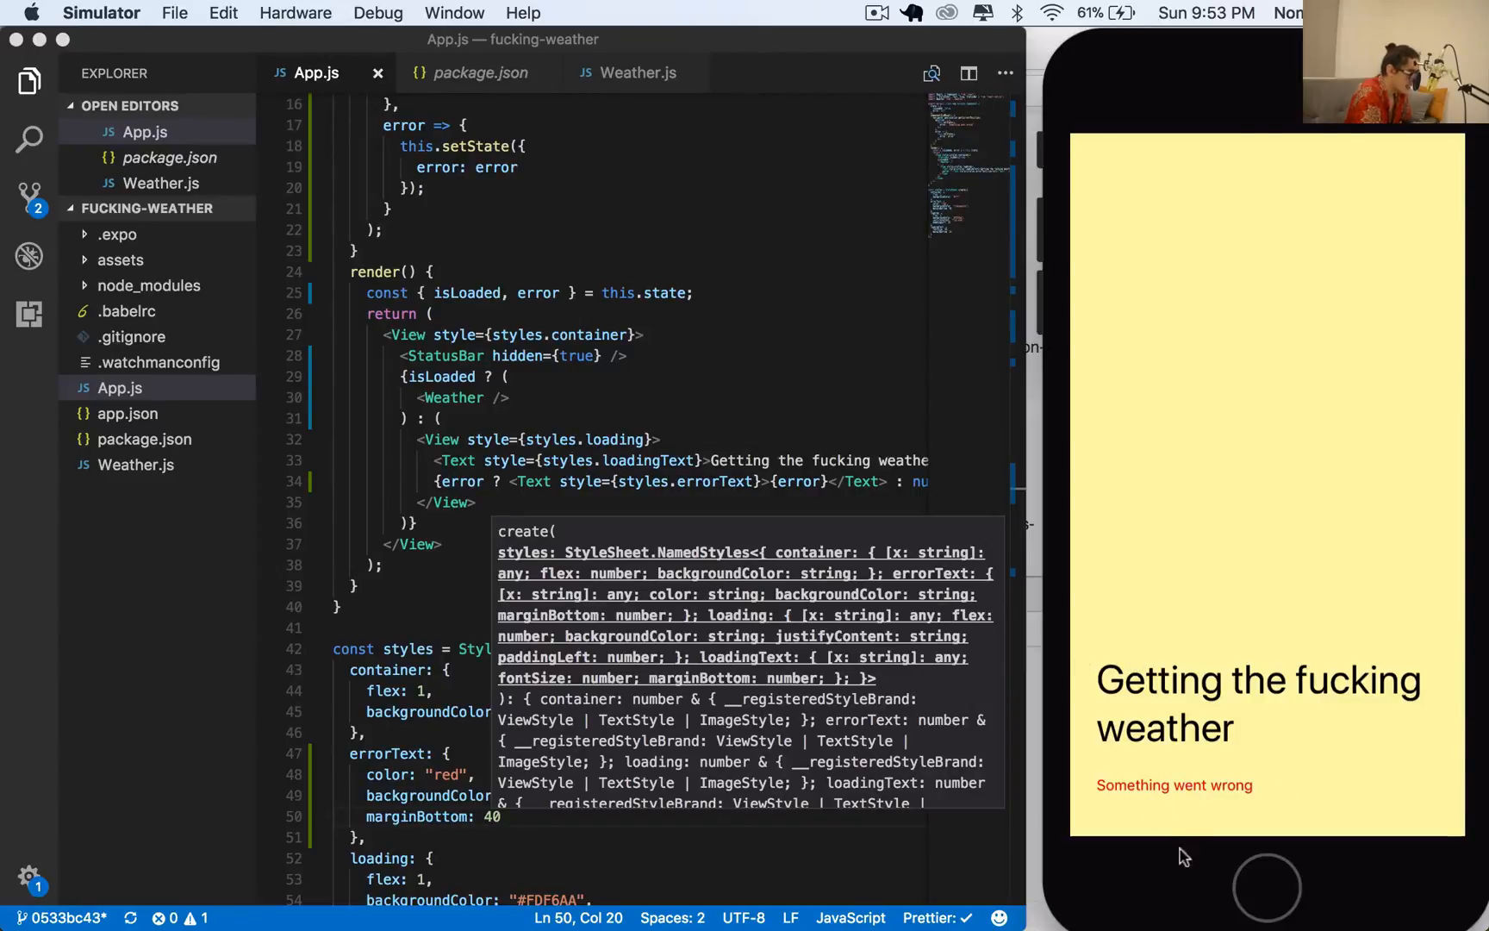
mouse_move(1146, 804)
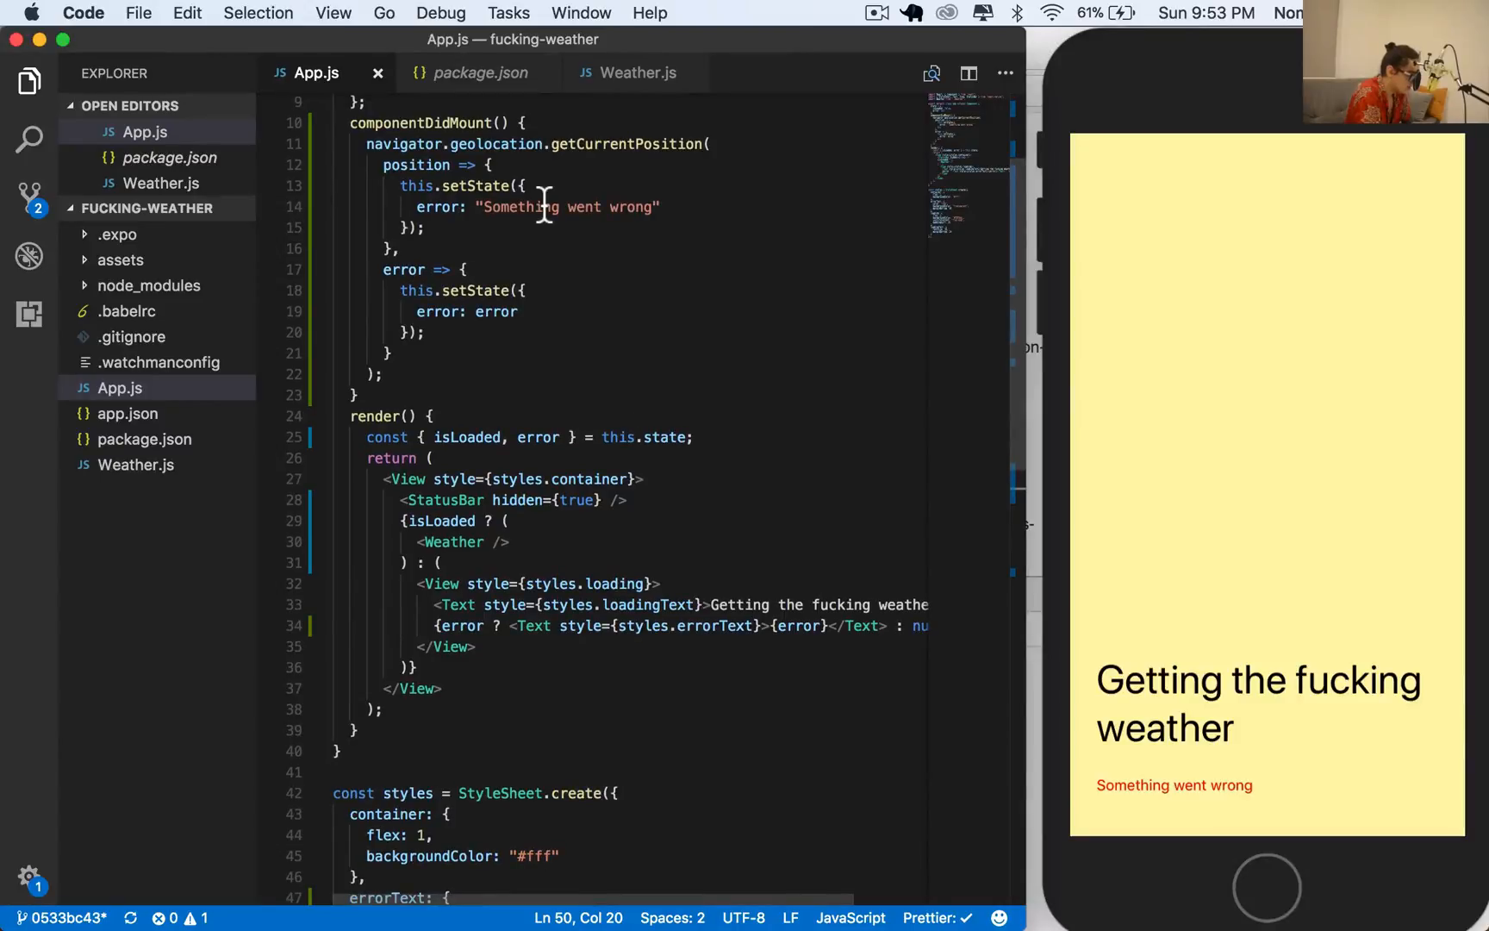
Replace the 'Something went wrong' error line in the position callback with isLoaded: true
double_click(438, 207)
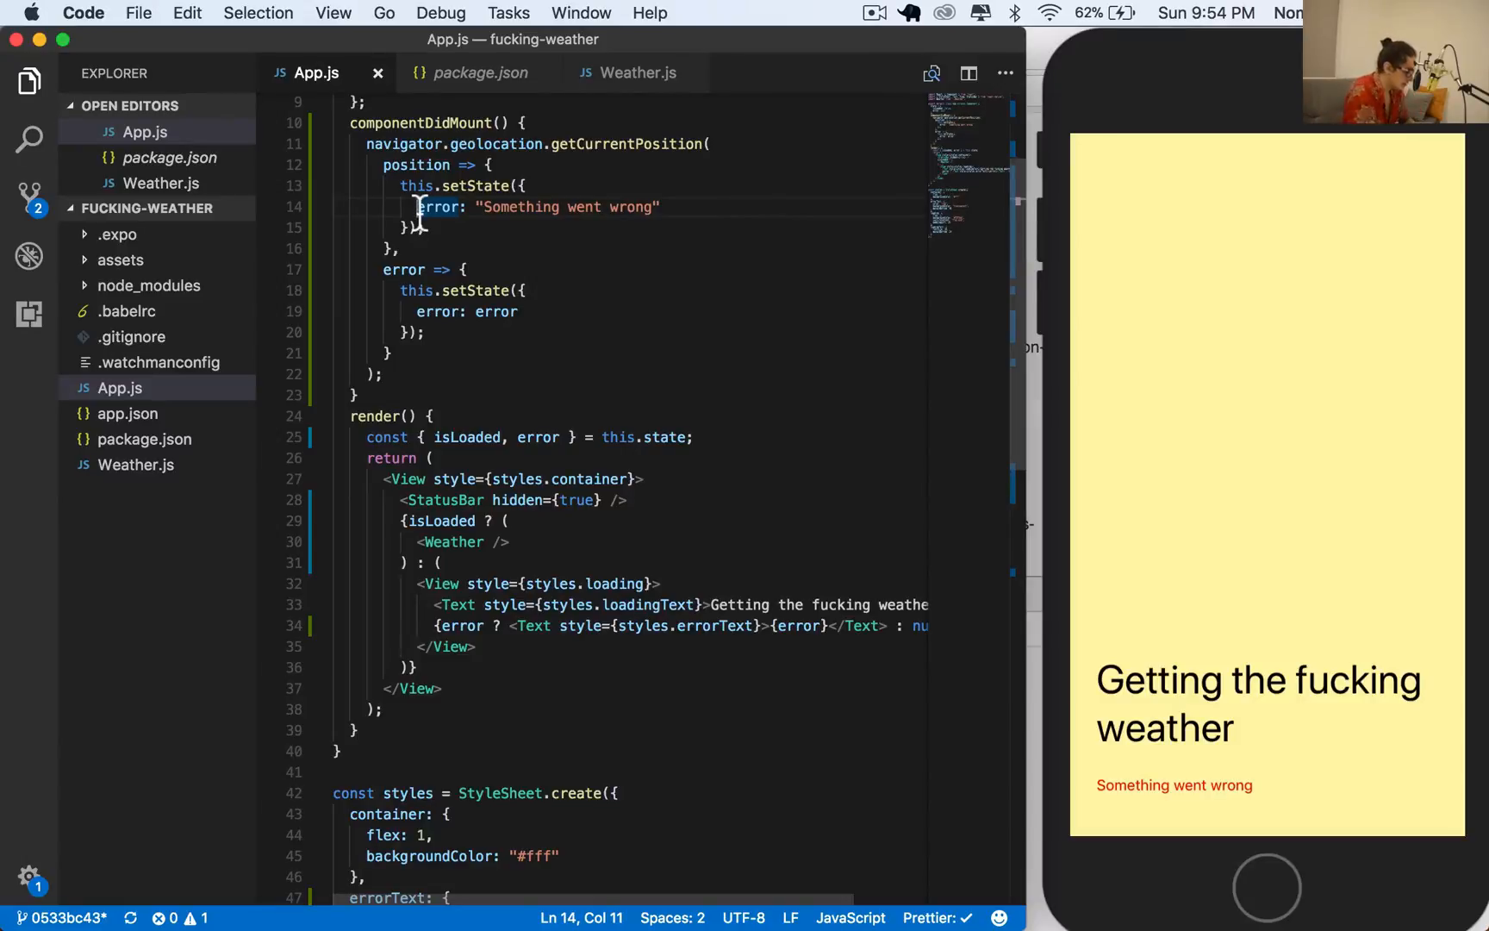
left_click_drag(417, 207, 660, 207)
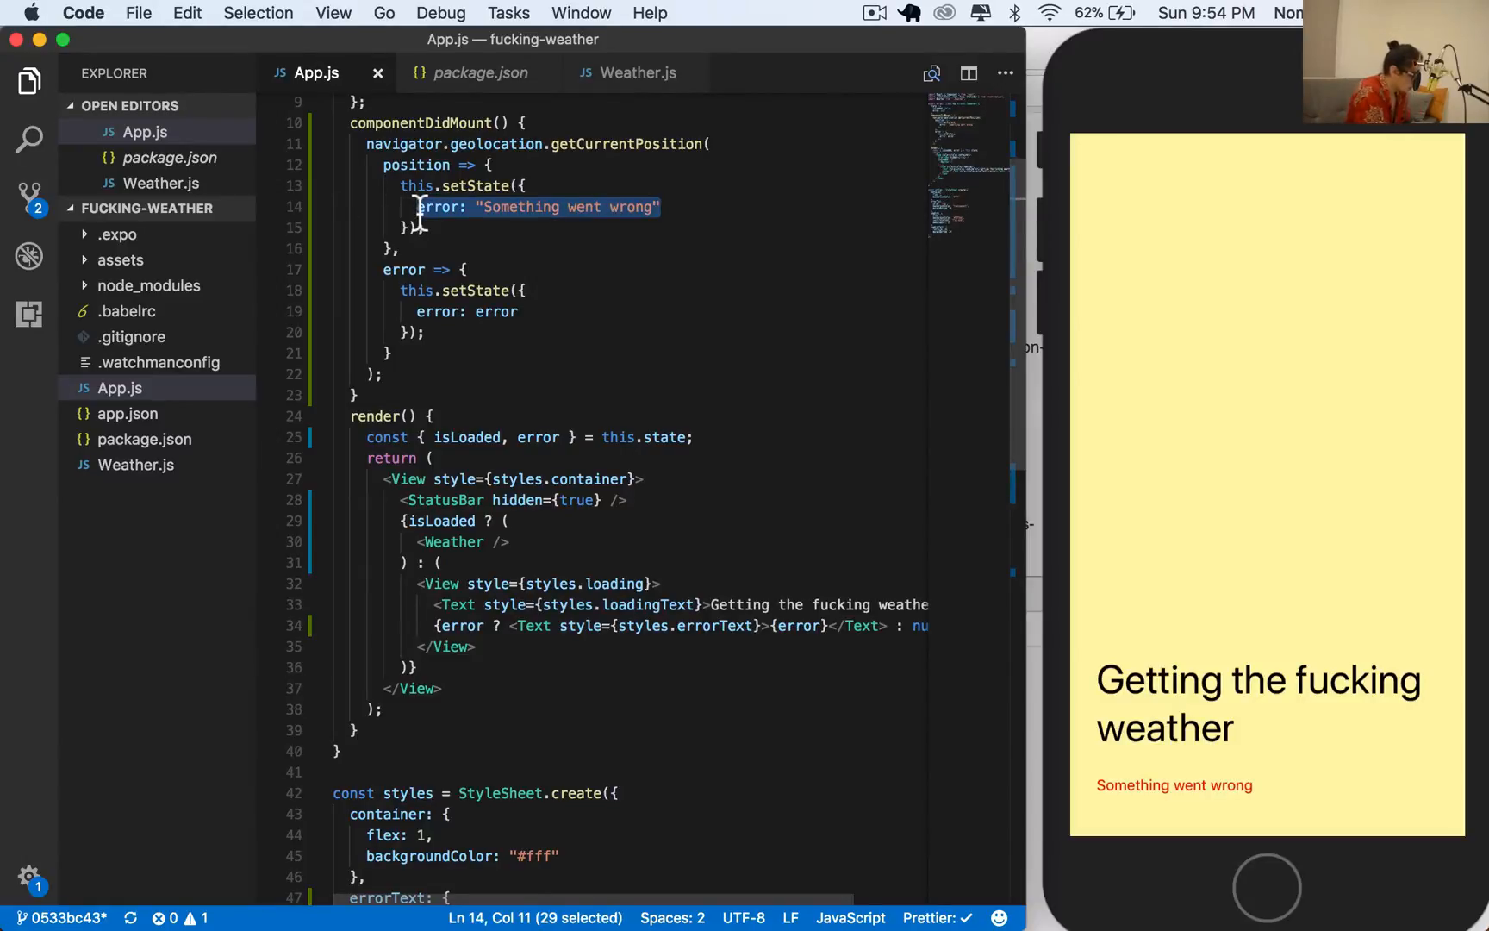
type("isLoaded:T")
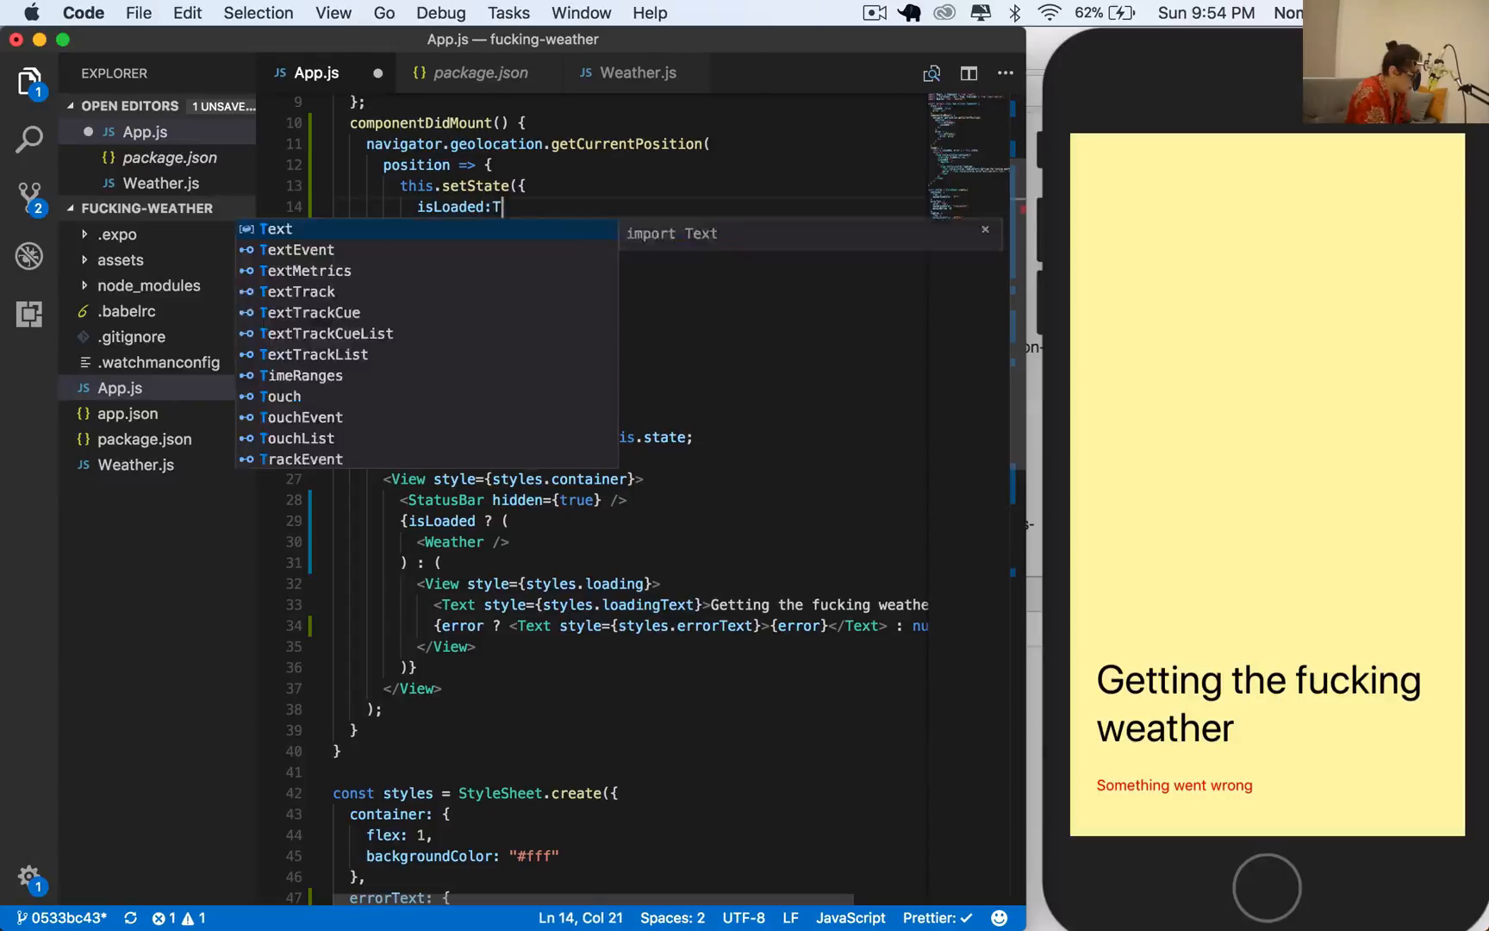
type("r")
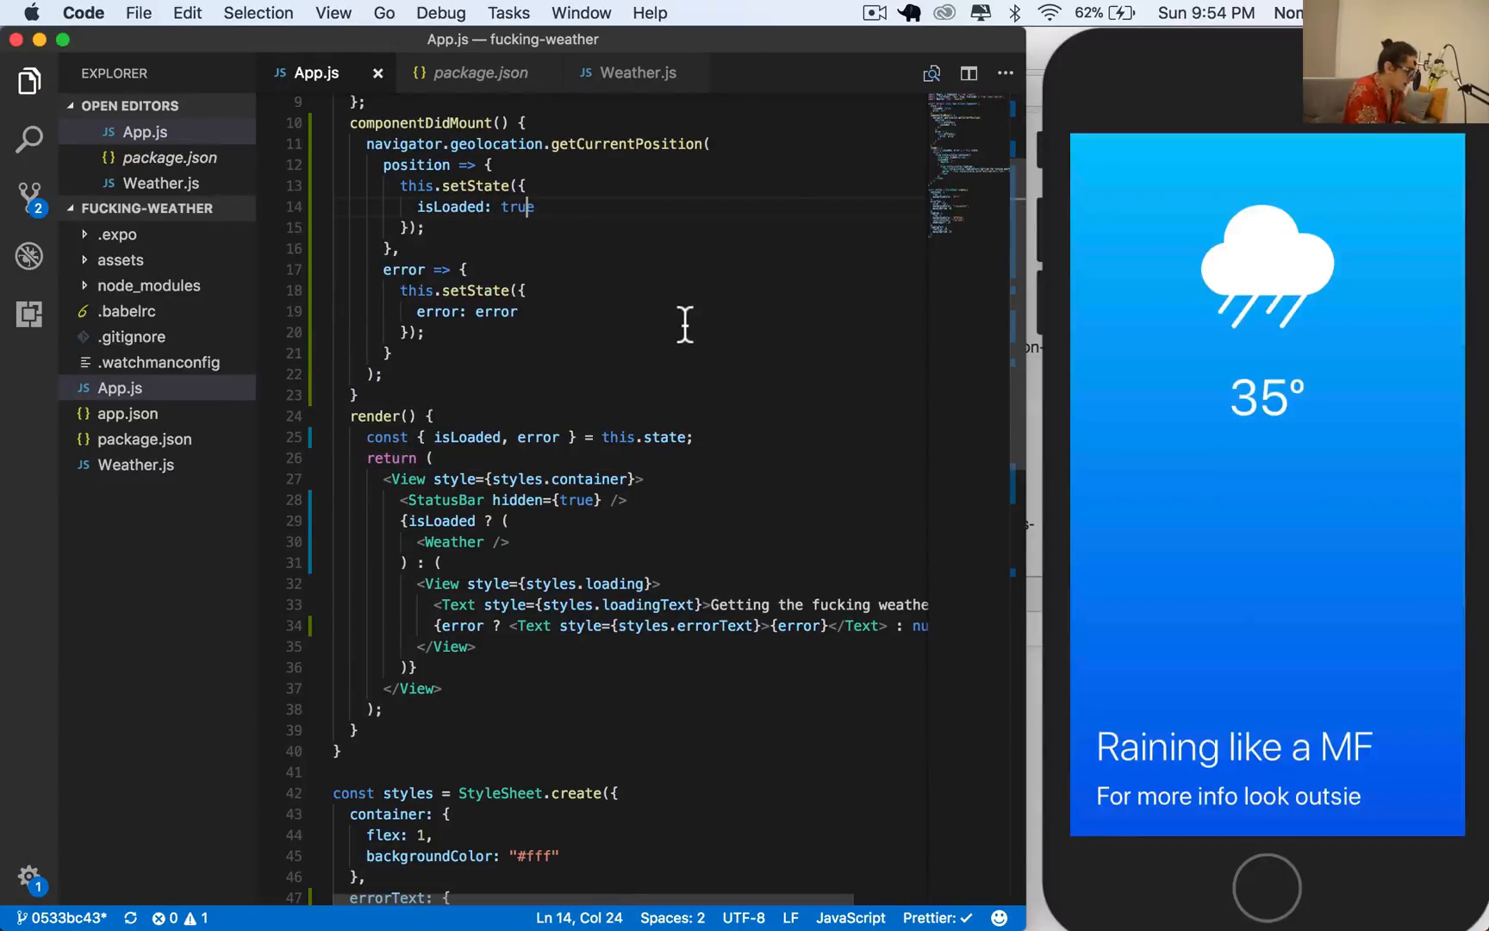
mouse_move(567, 544)
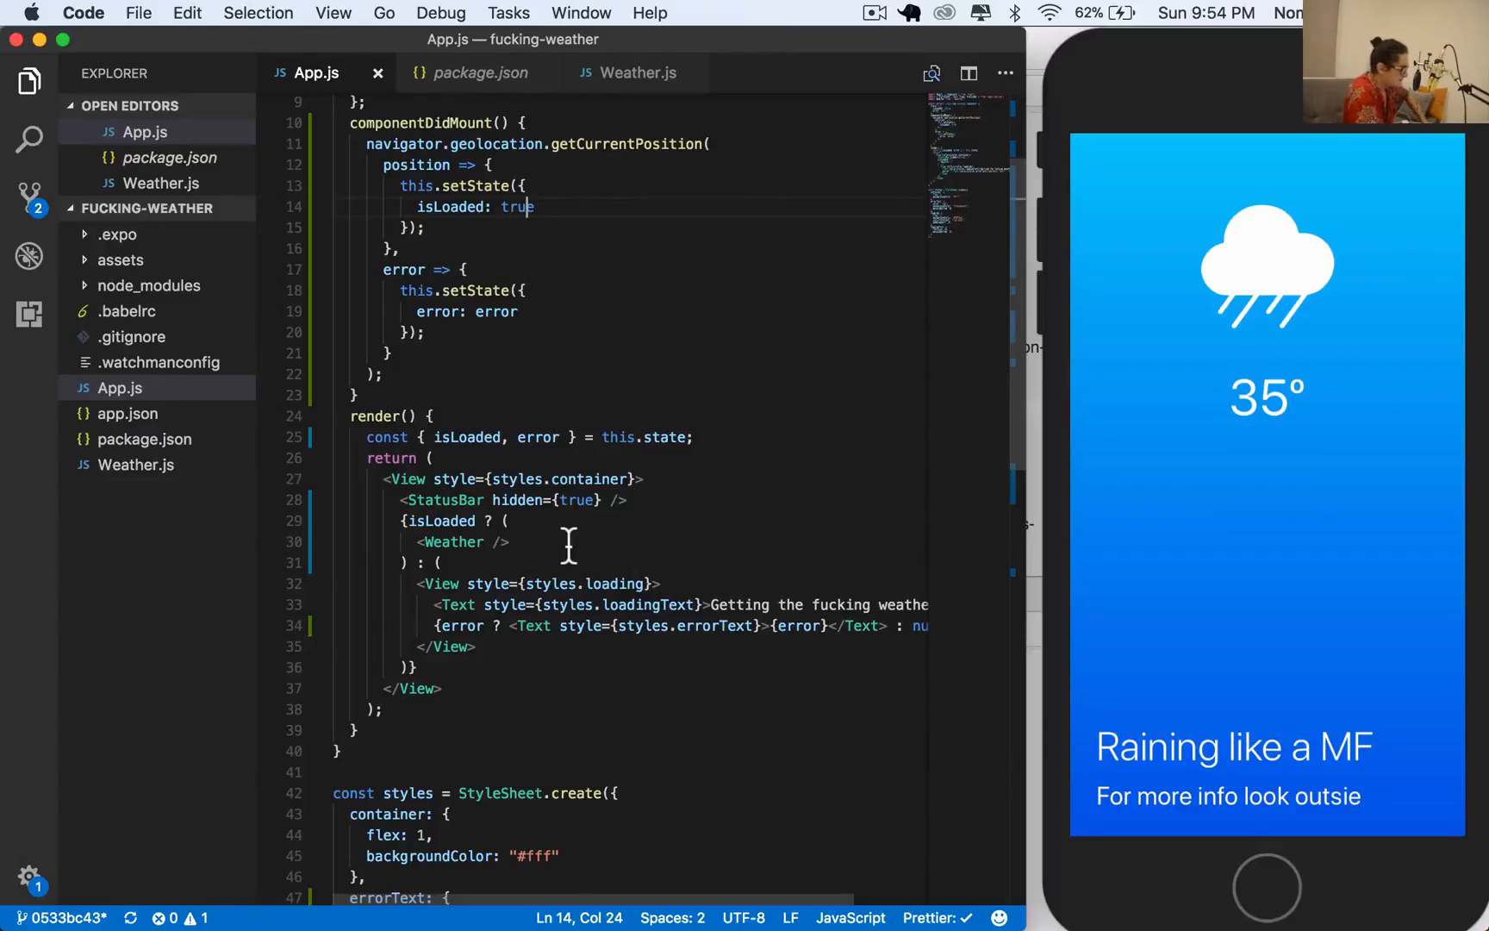